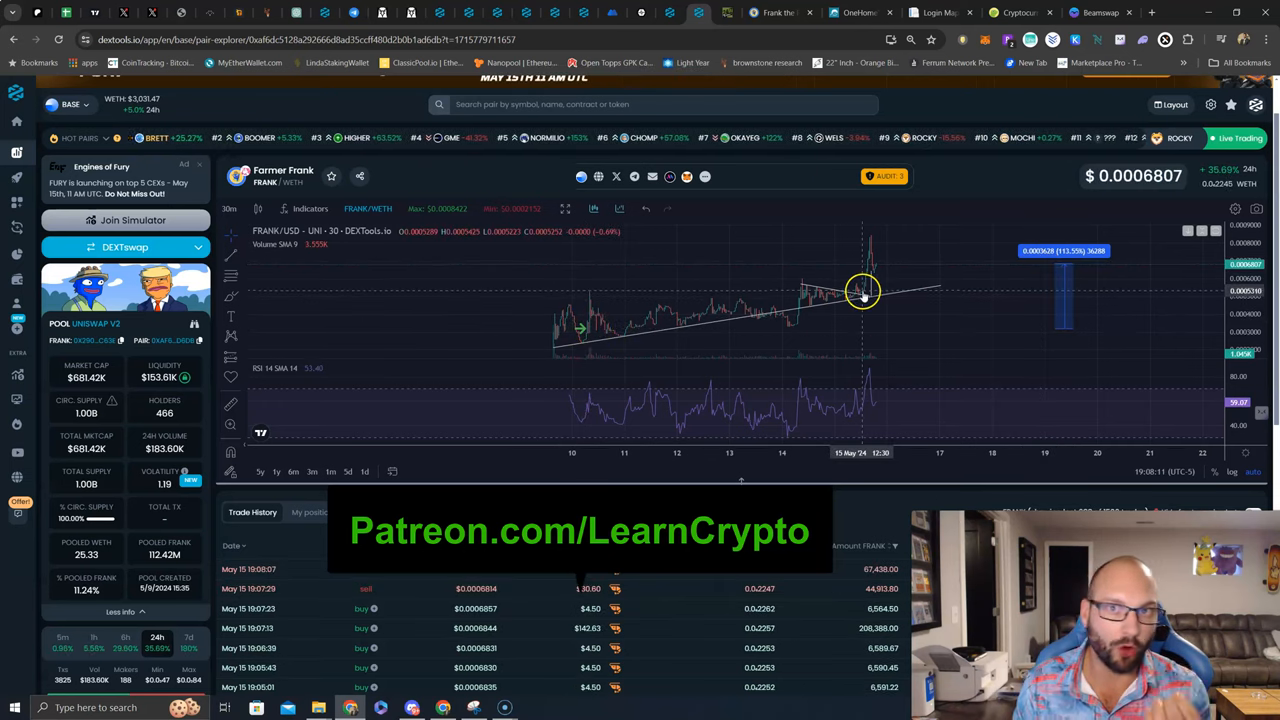
mouse_move(925, 295)
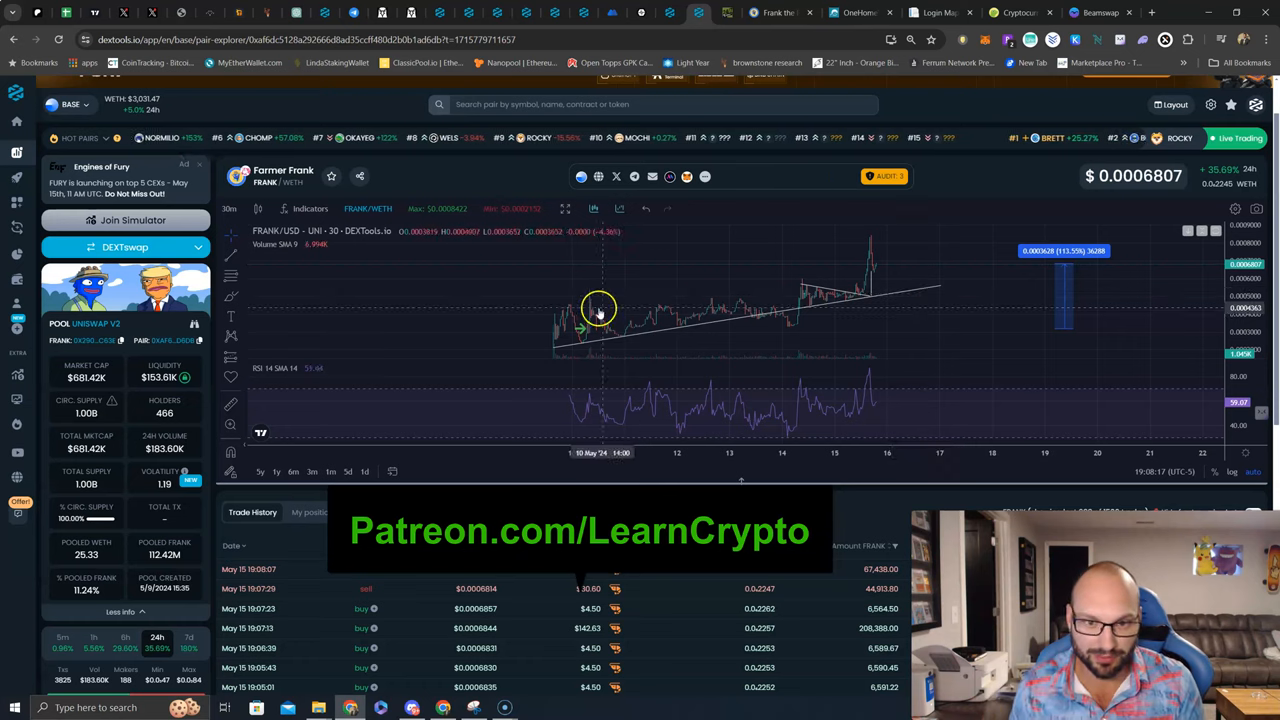
mouse_move(853, 295)
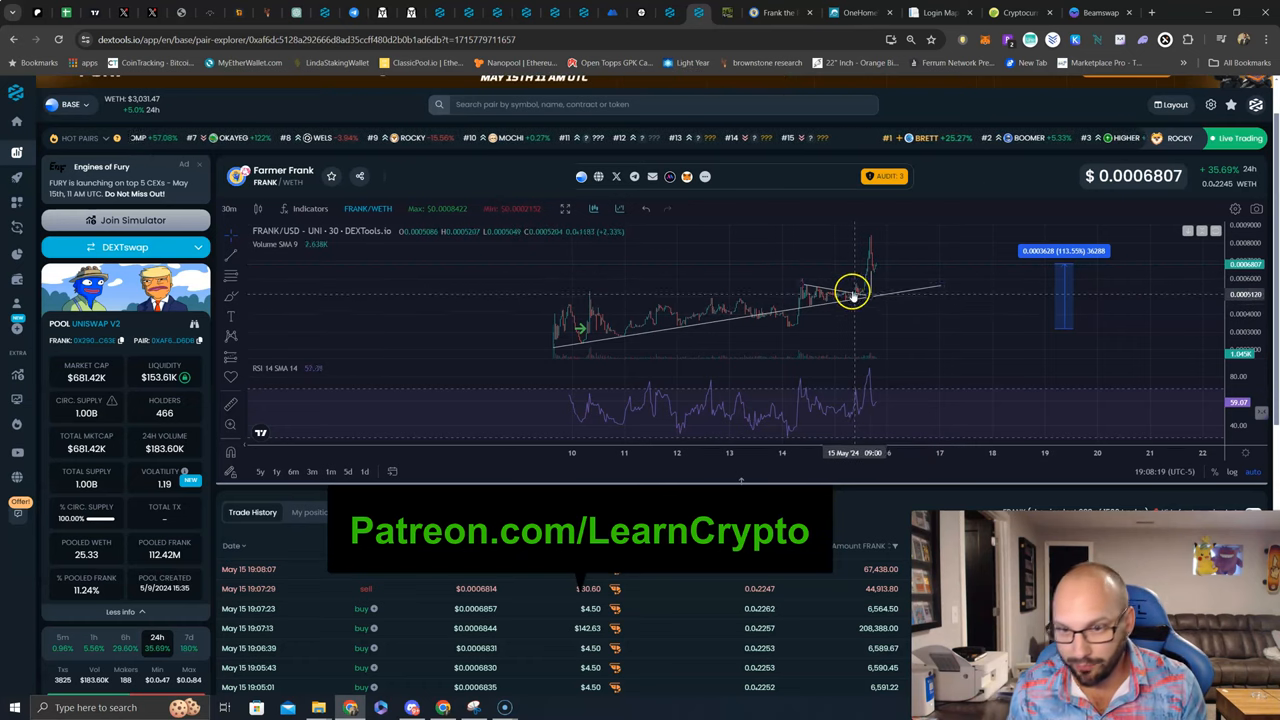
mouse_move(875, 252)
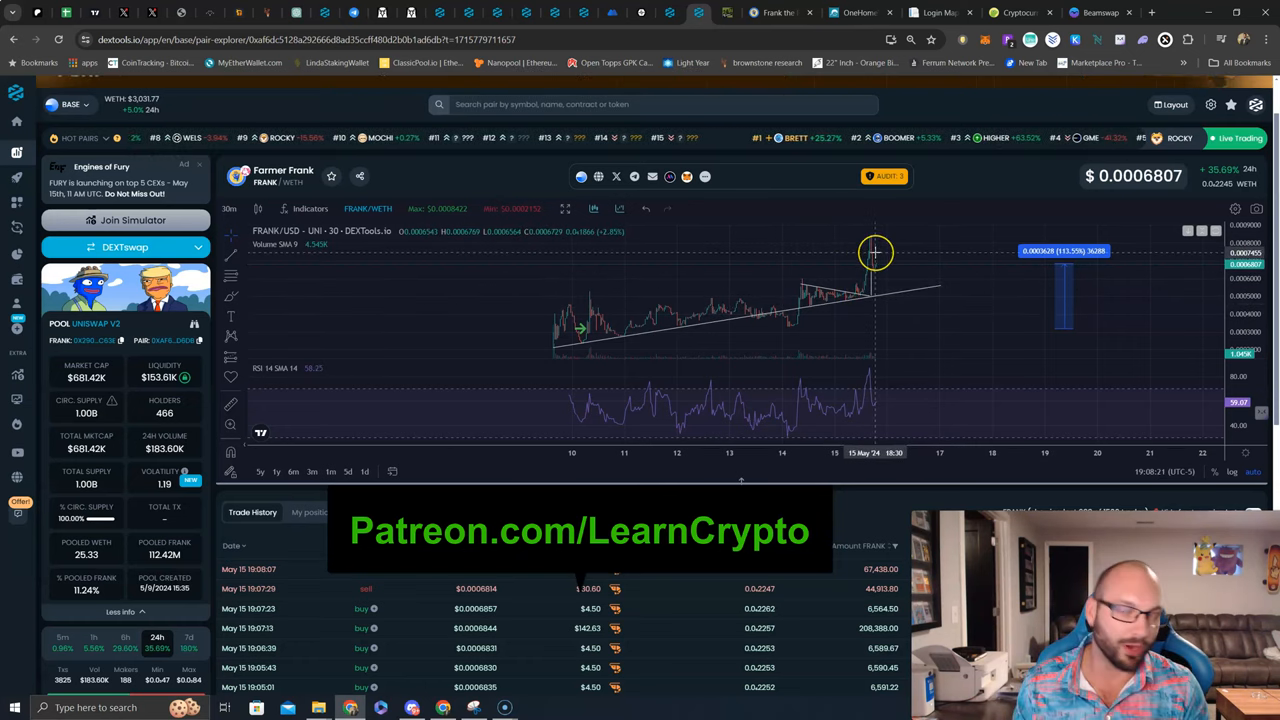
mouse_move(575, 330)
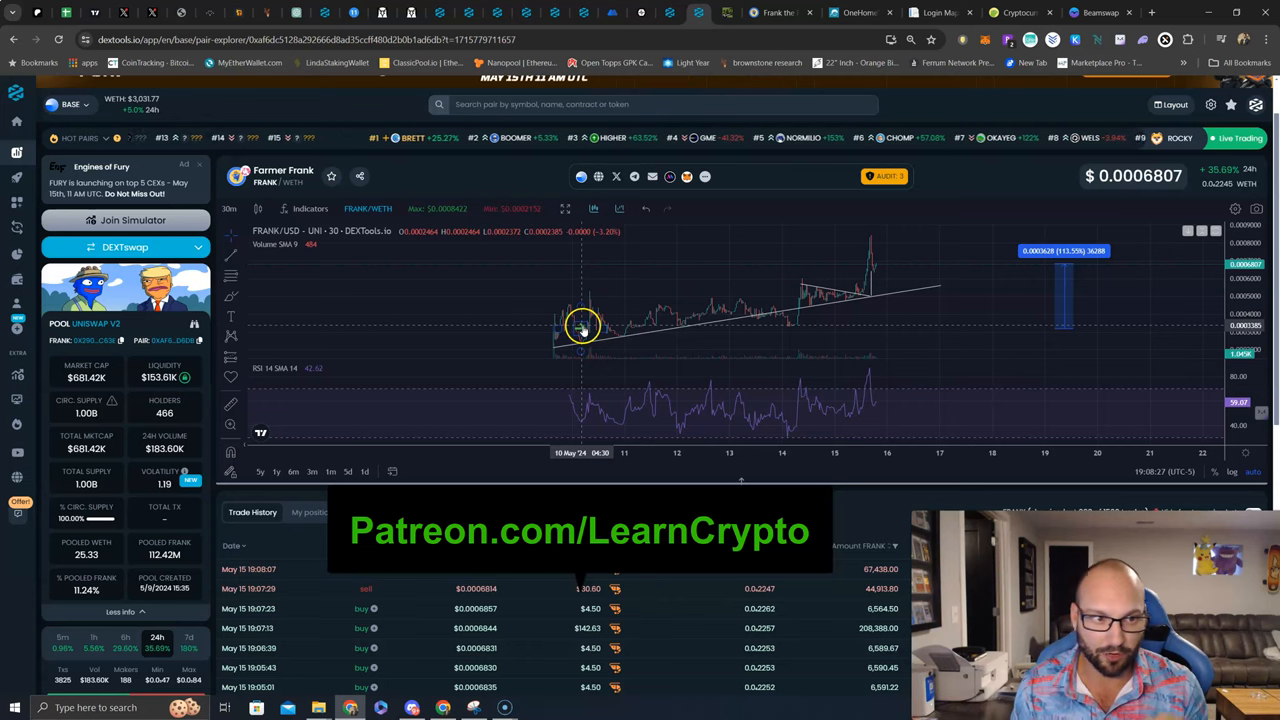
mouse_move(527, 303)
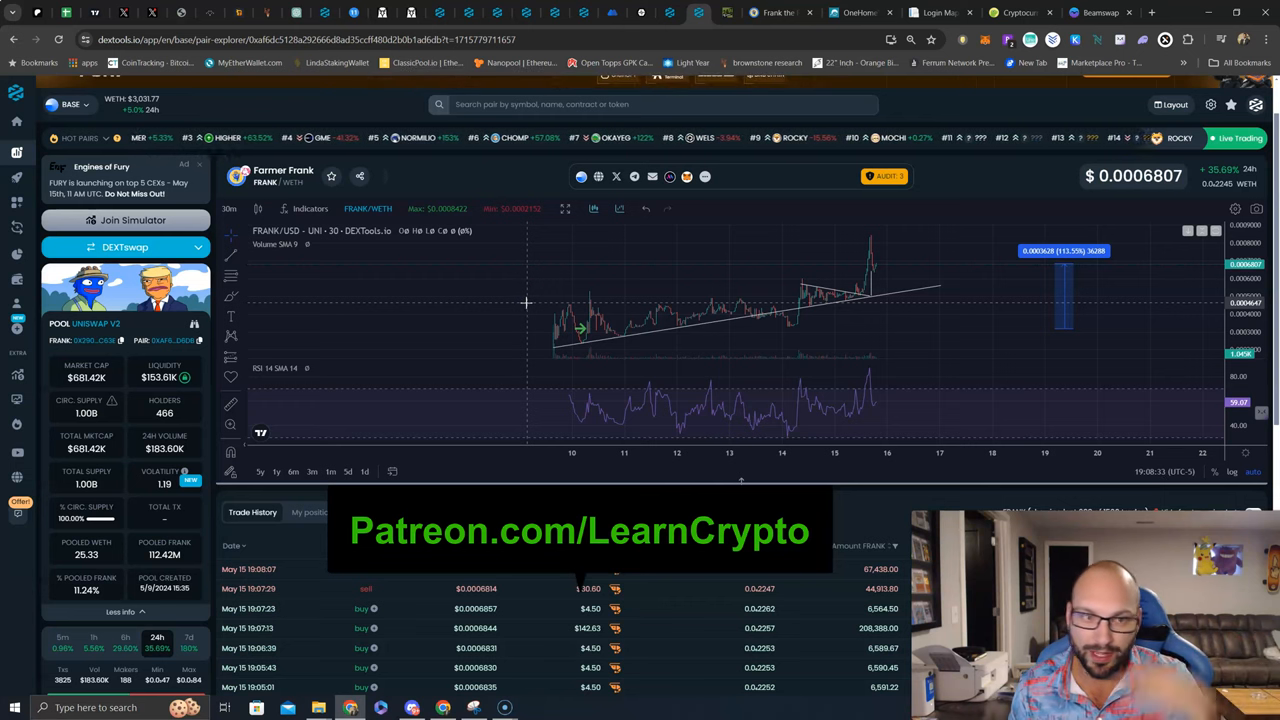
mouse_move(438, 338)
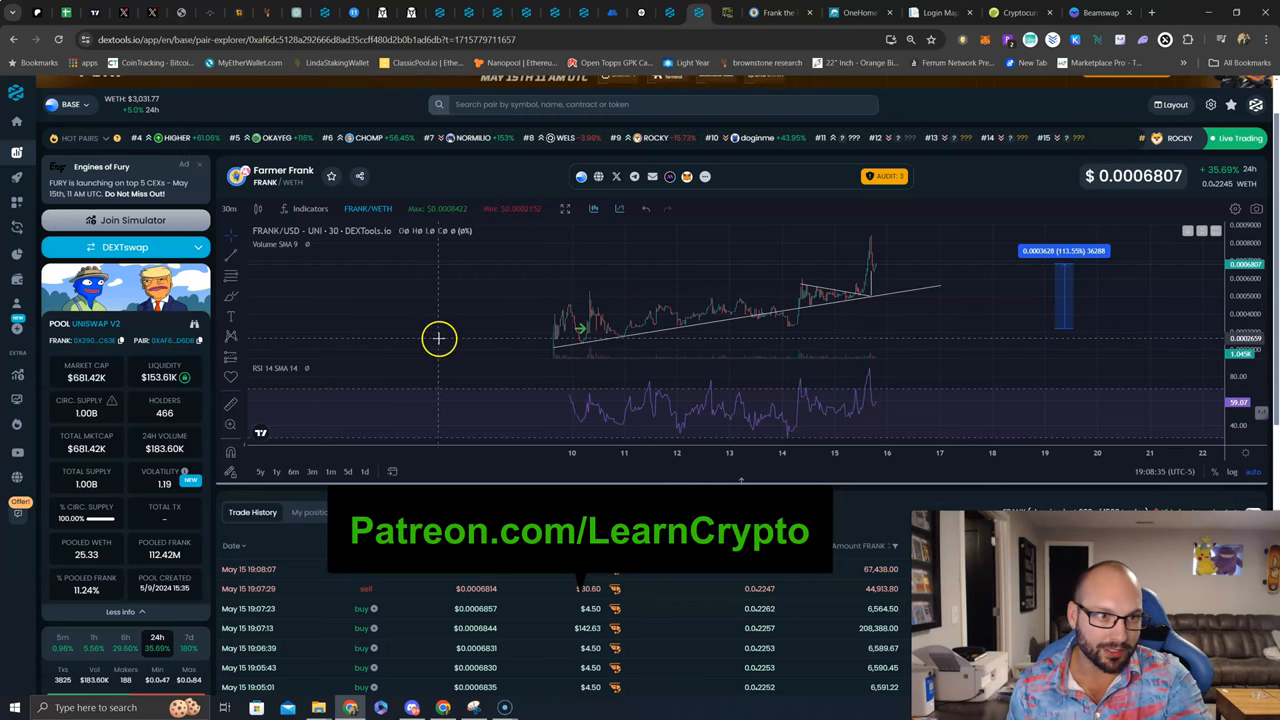
mouse_move(891, 270)
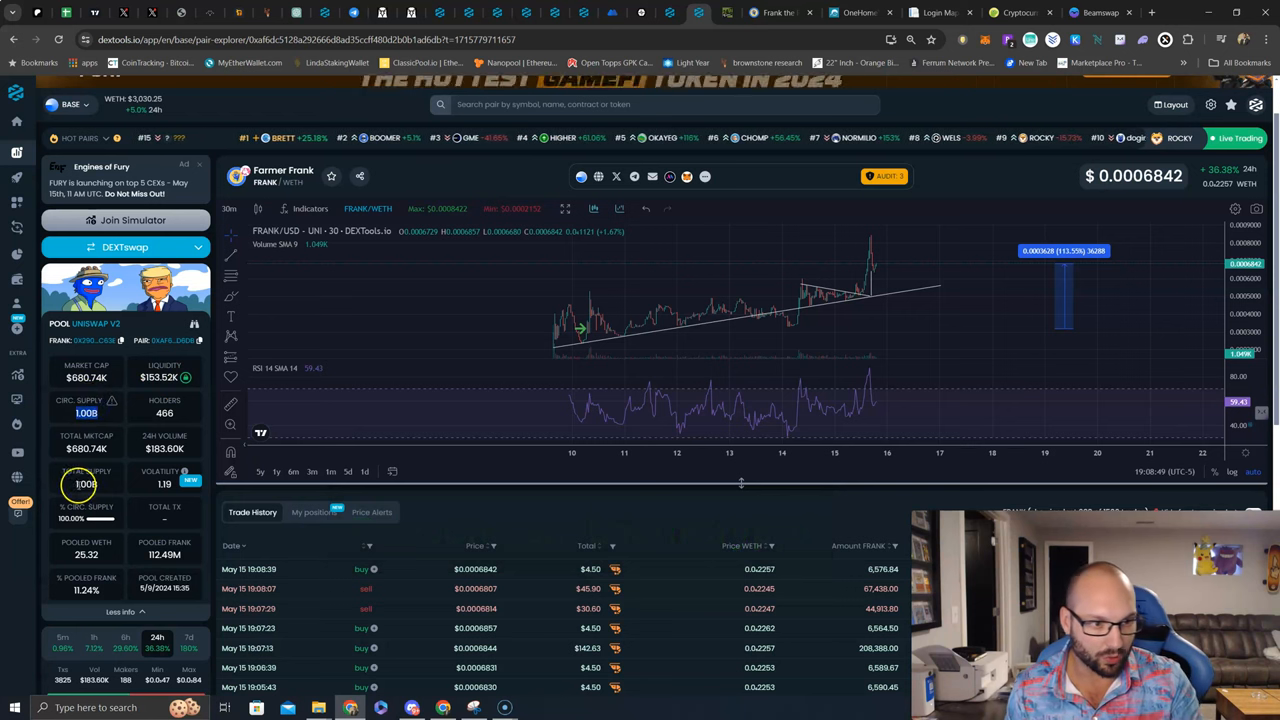
mouse_move(267, 424)
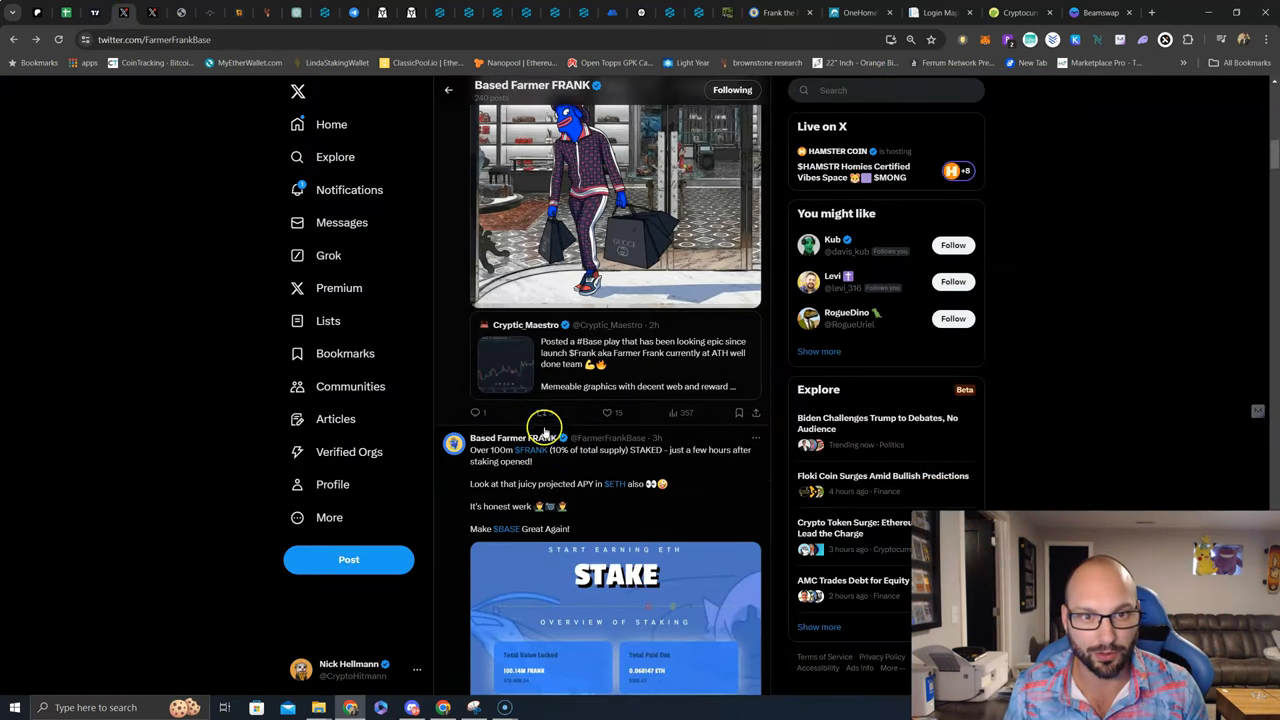
scroll("up", 3)
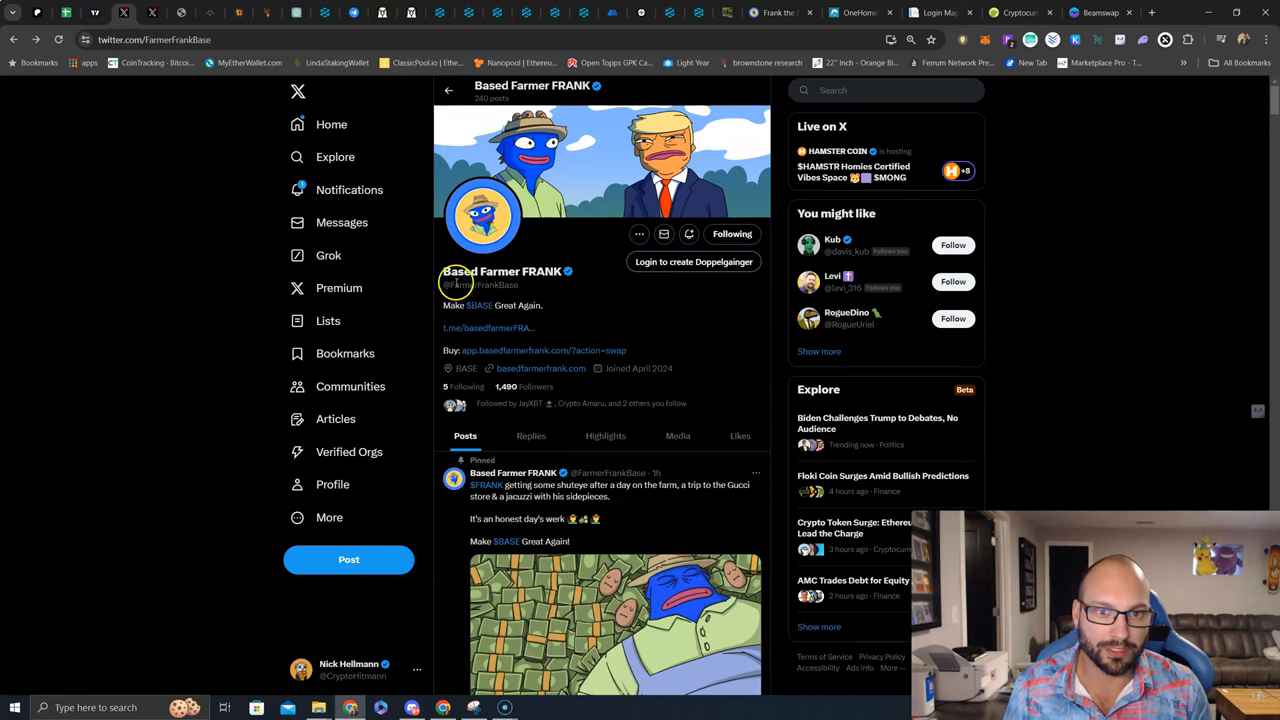
mouse_move(487, 305)
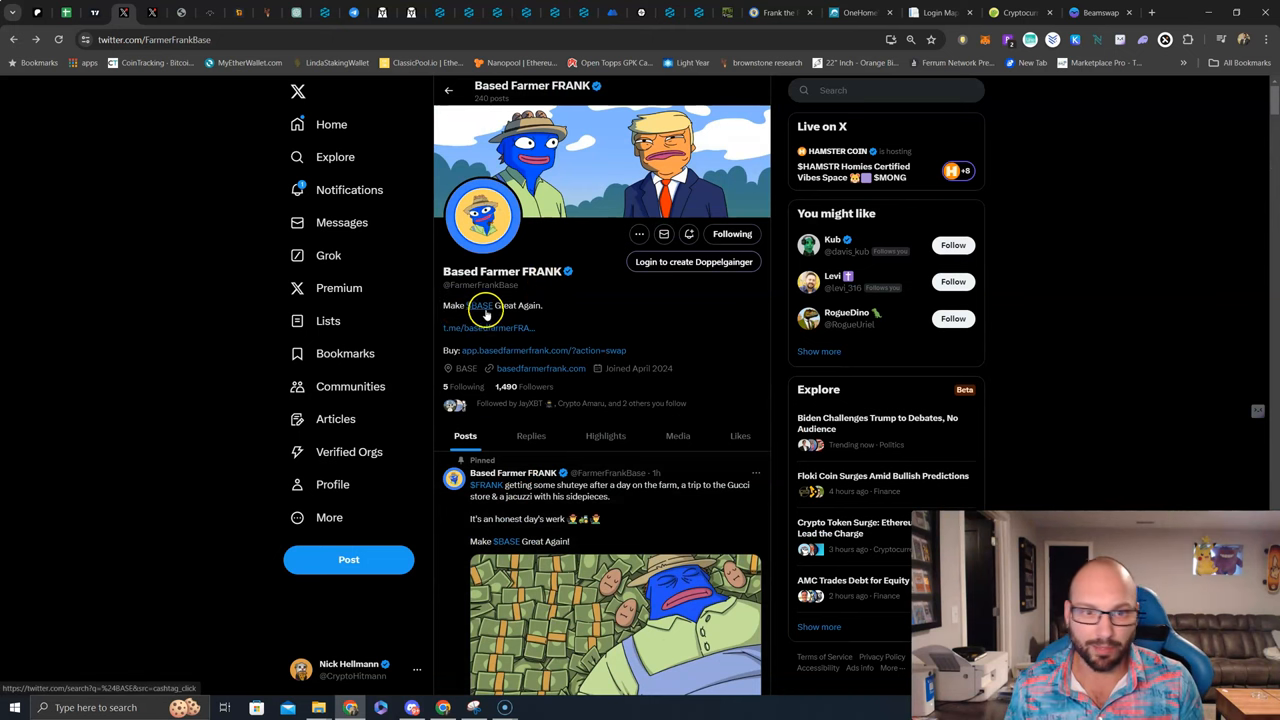
mouse_move(525, 157)
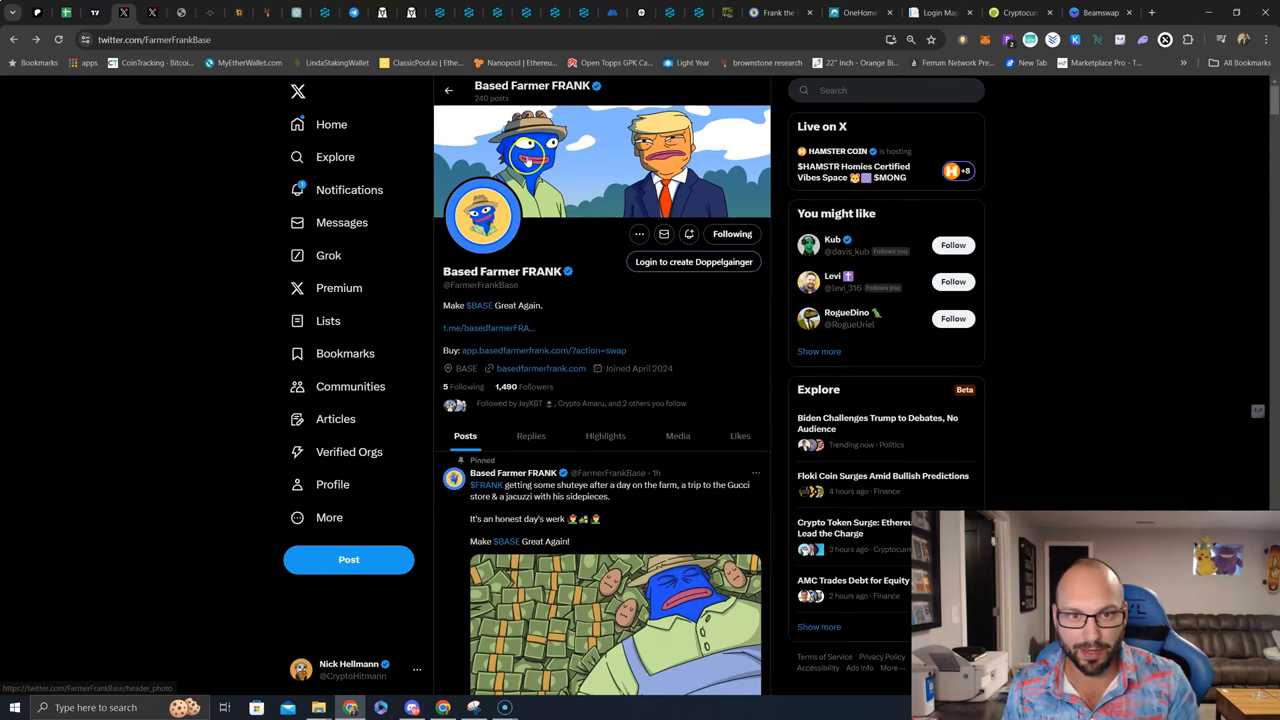
mouse_move(665, 107)
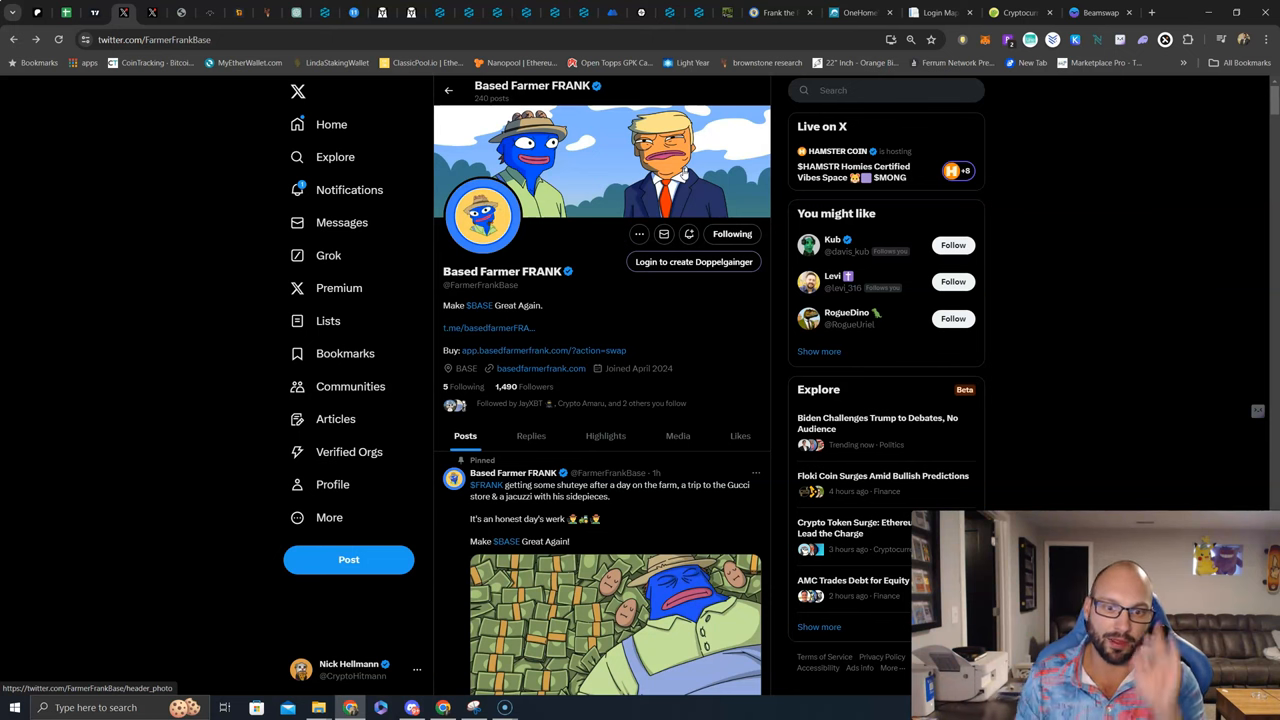
Step: Scroll through Based Farmer FRANK's recent X posts
scroll("down", 3)
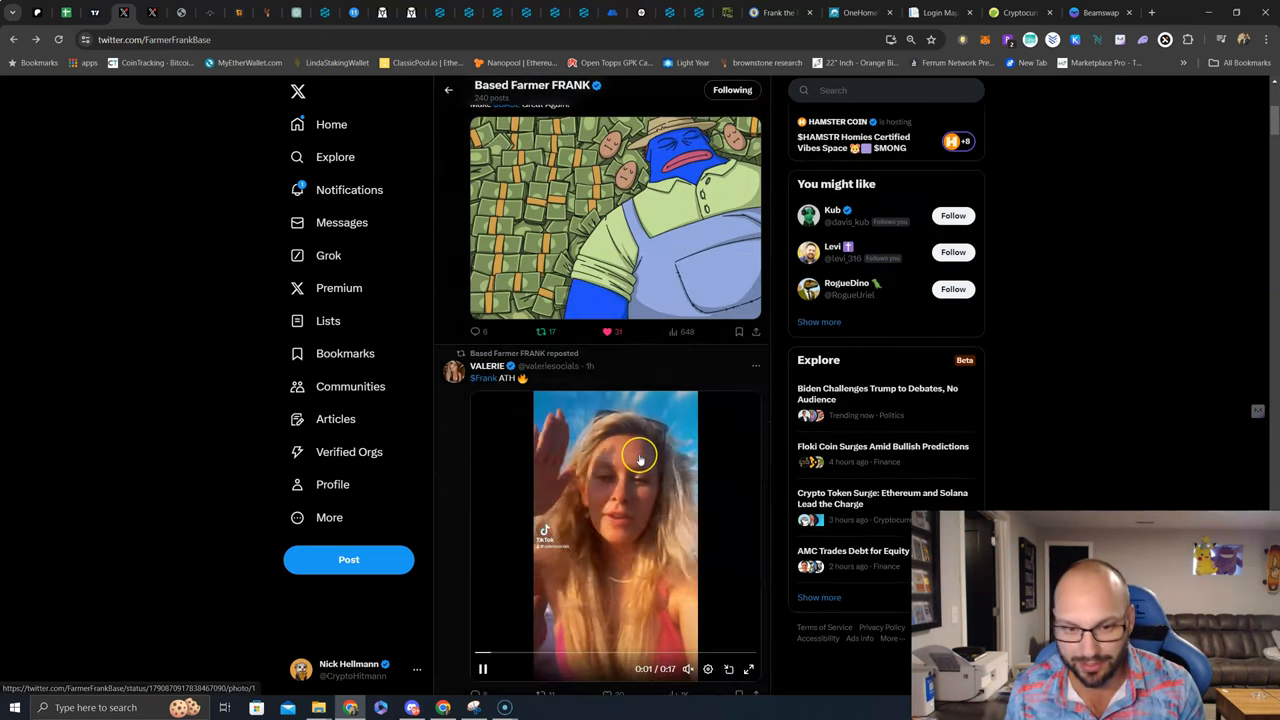
scroll("down", 3)
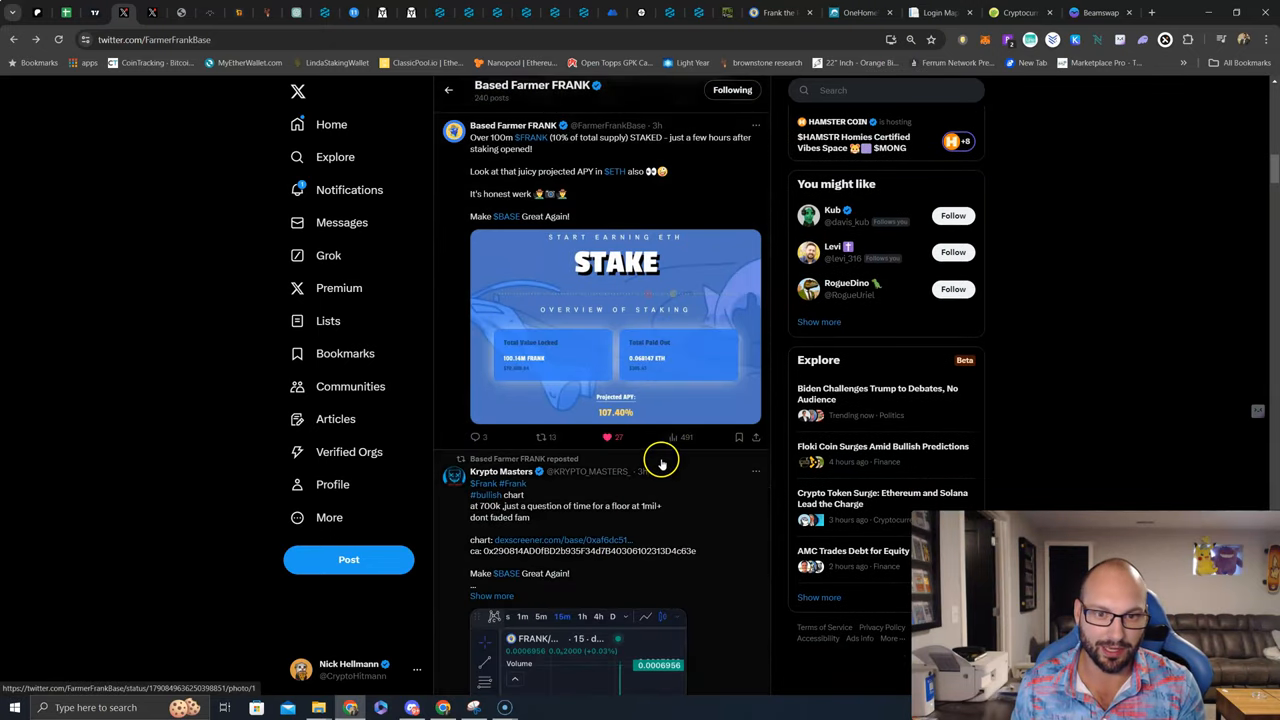
scroll("up", 3)
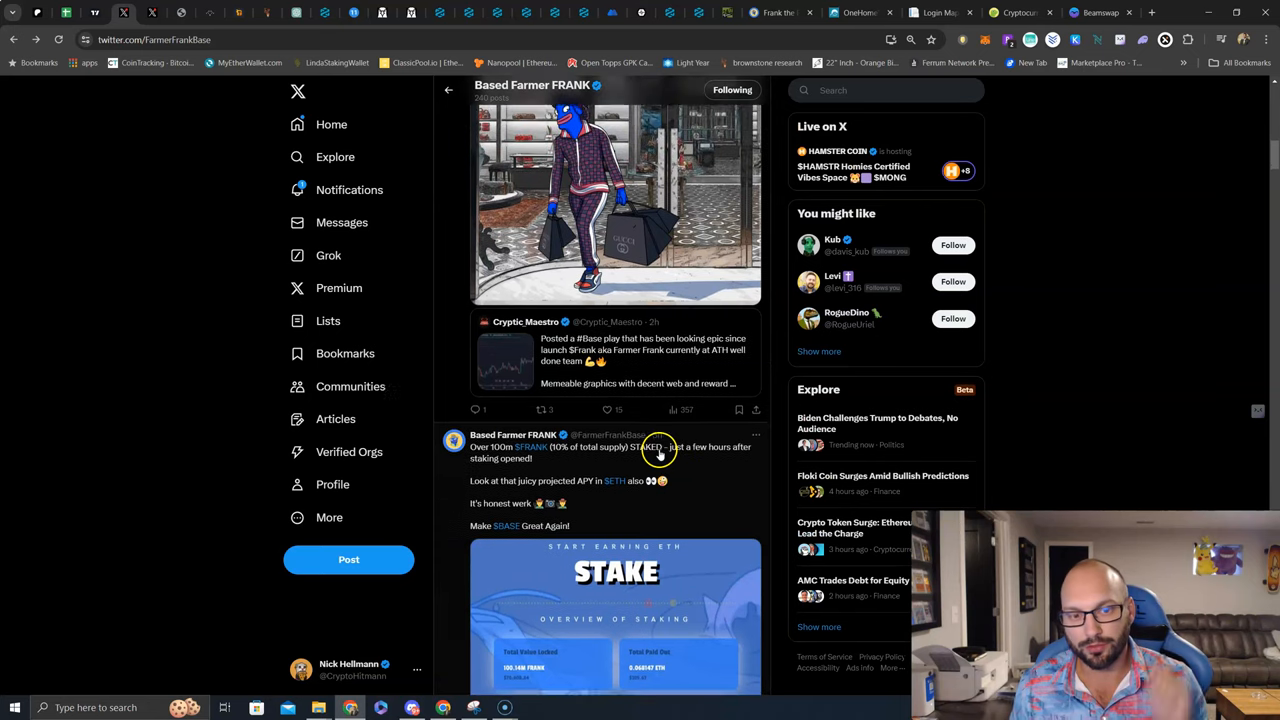
scroll("down", 3)
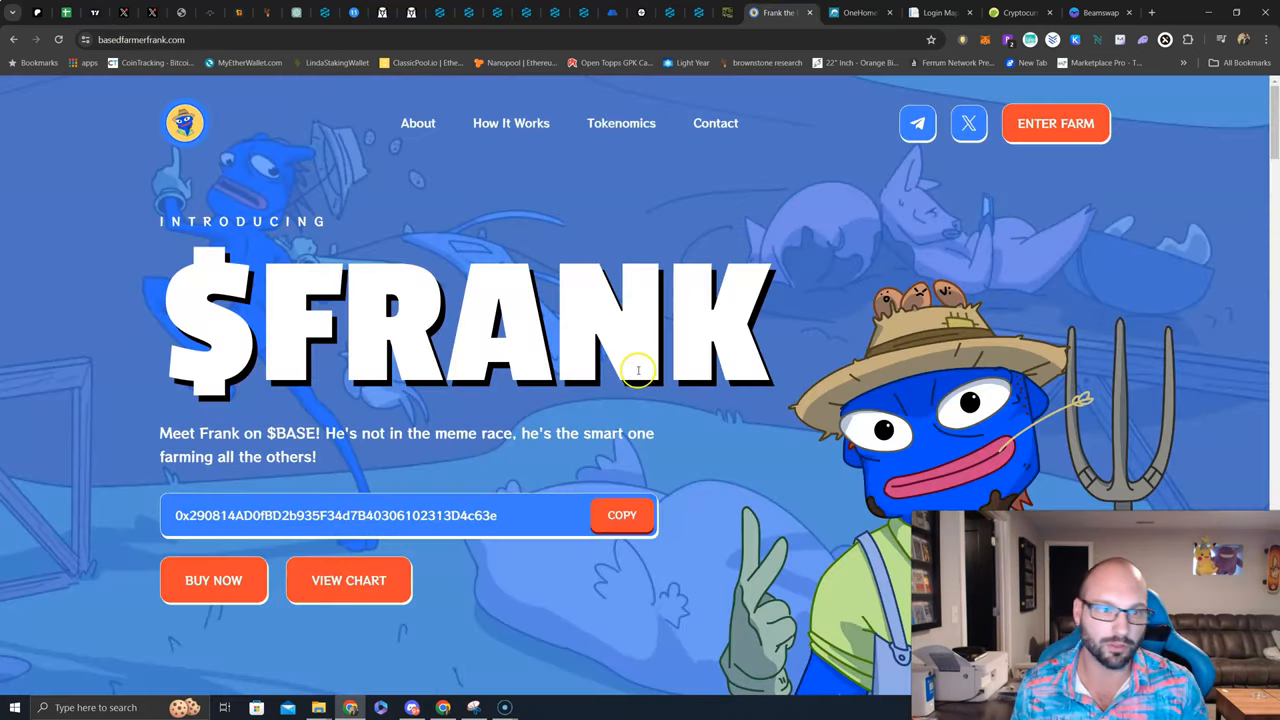
Step: Scroll past the $FRANK hero to the How It Works steps: Trade, Points, Farm, Retirement
scroll("down", 3)
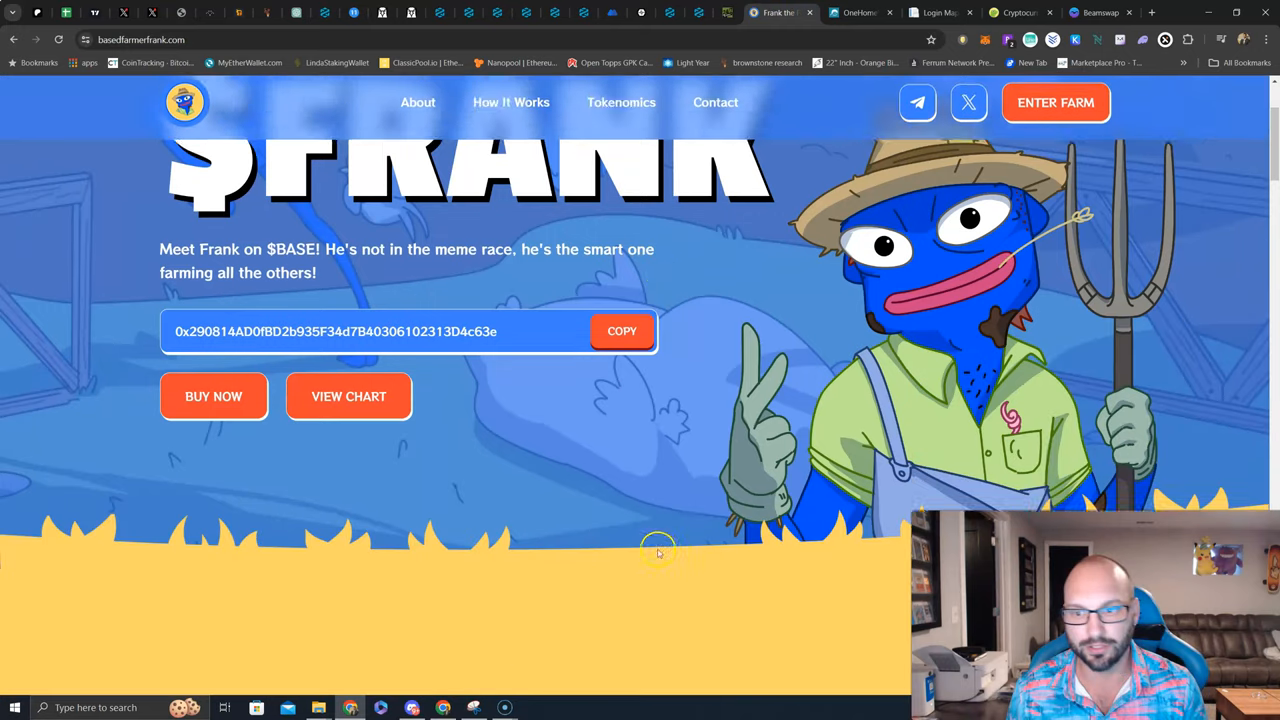
scroll("up", 3)
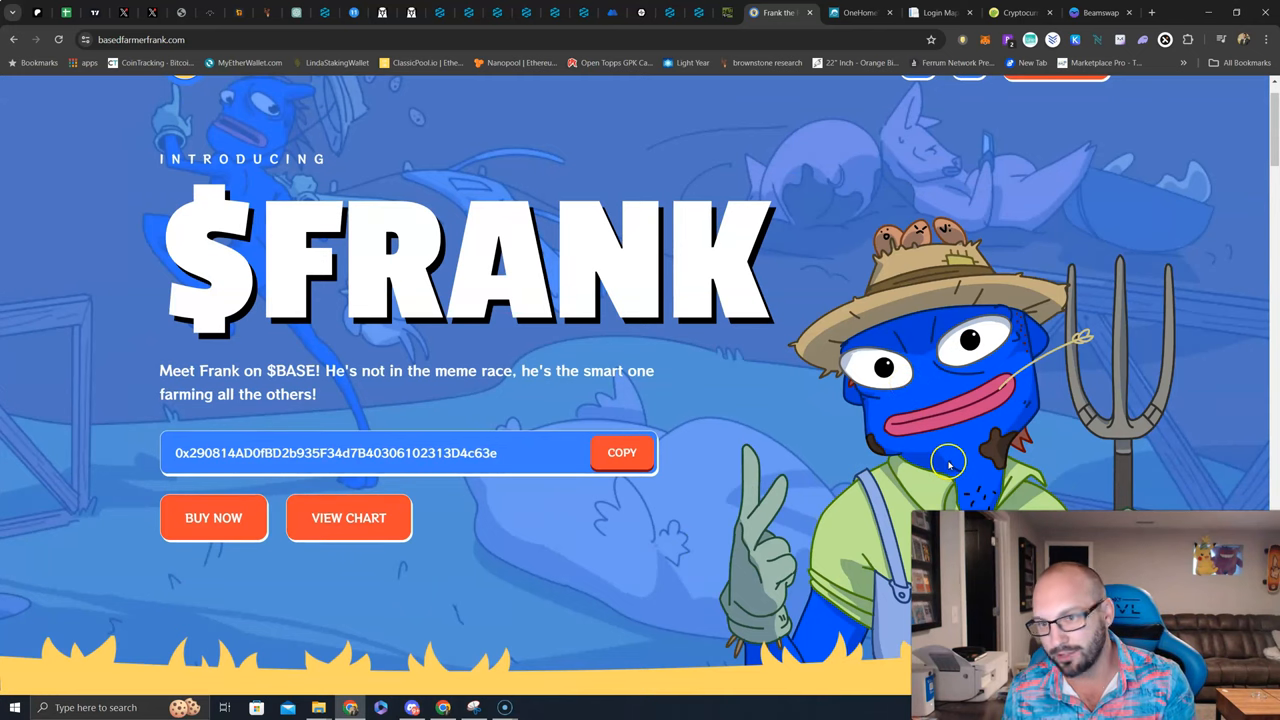
mouse_move(940, 497)
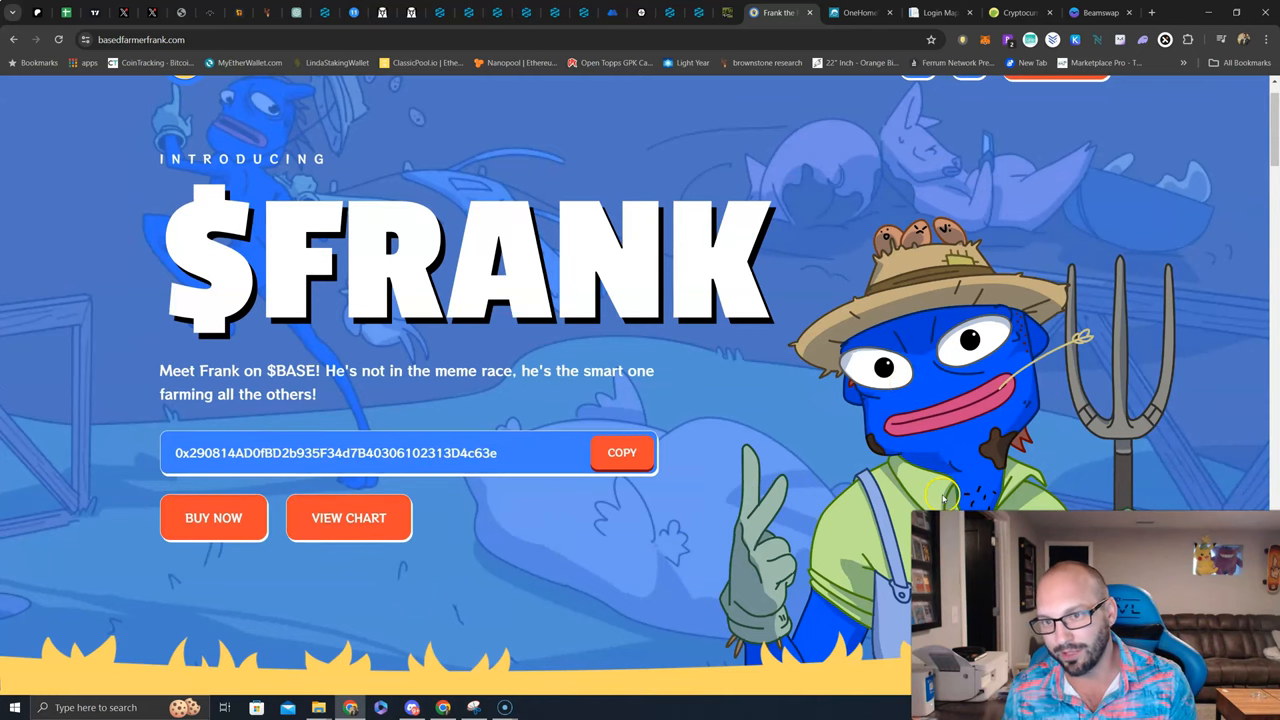
scroll("down", 3)
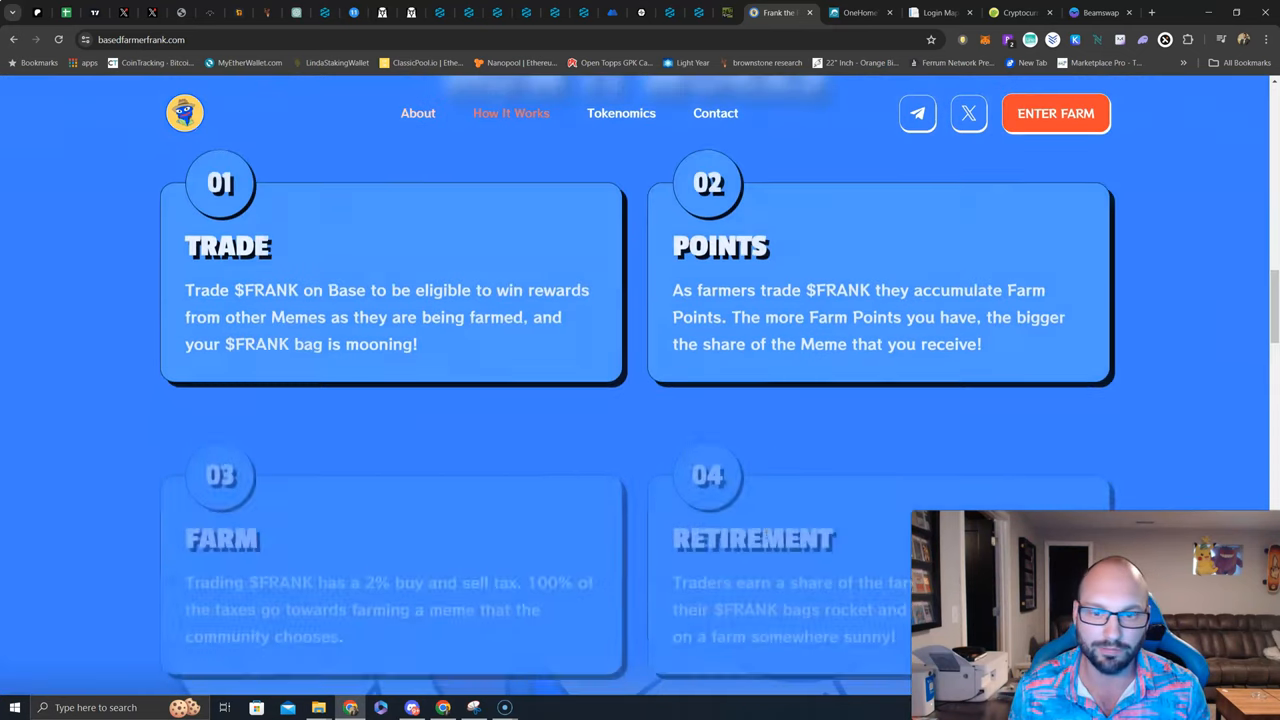
scroll("up", 3)
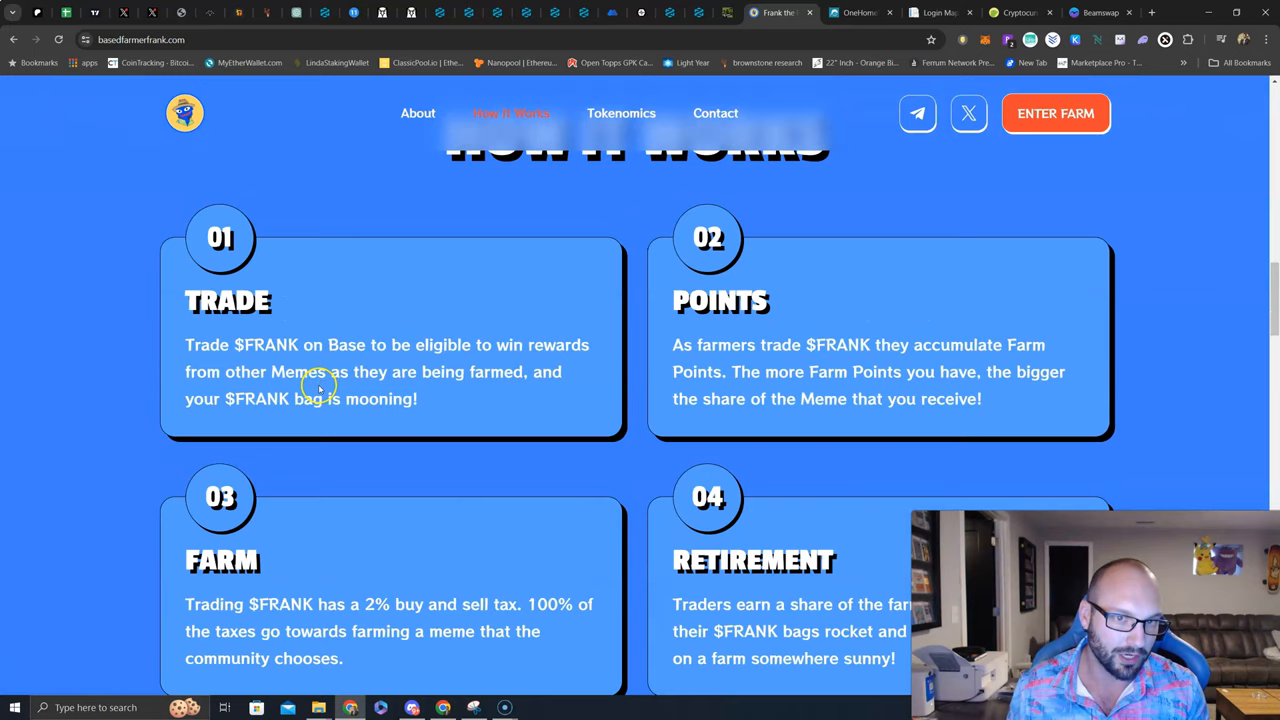
scroll("up", 3)
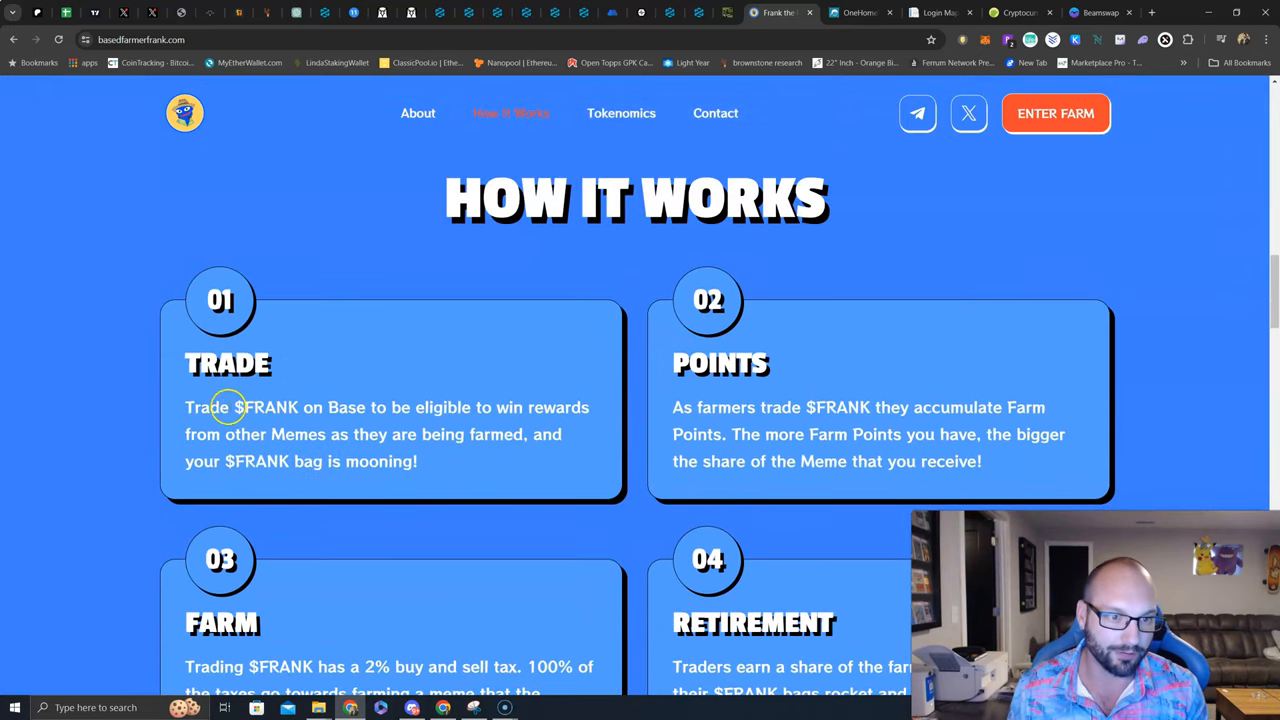
mouse_move(490, 418)
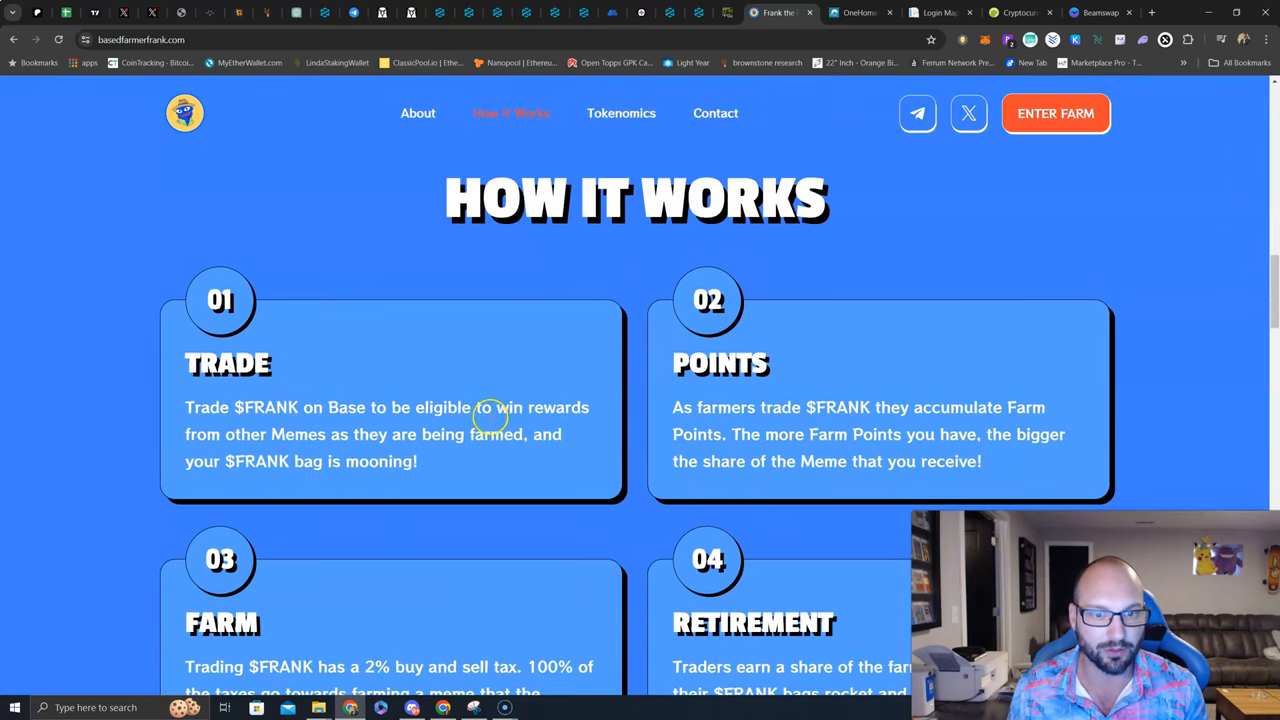
mouse_move(333, 444)
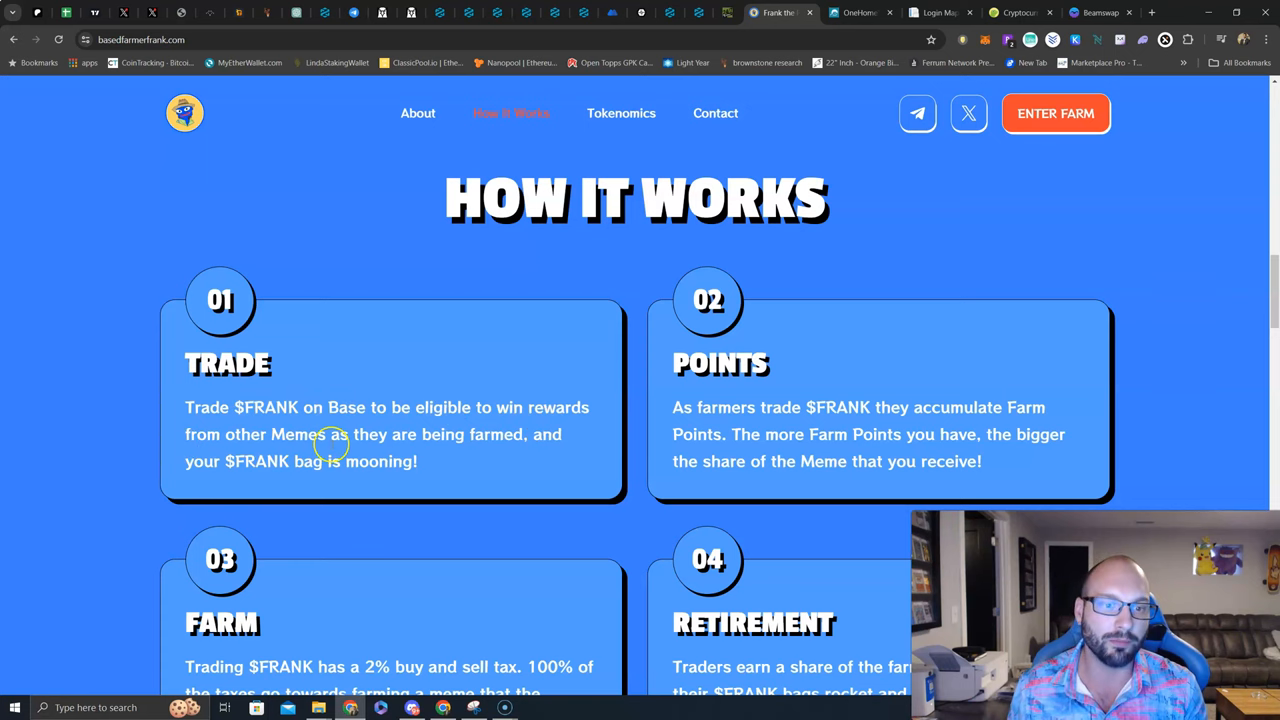
mouse_move(293, 467)
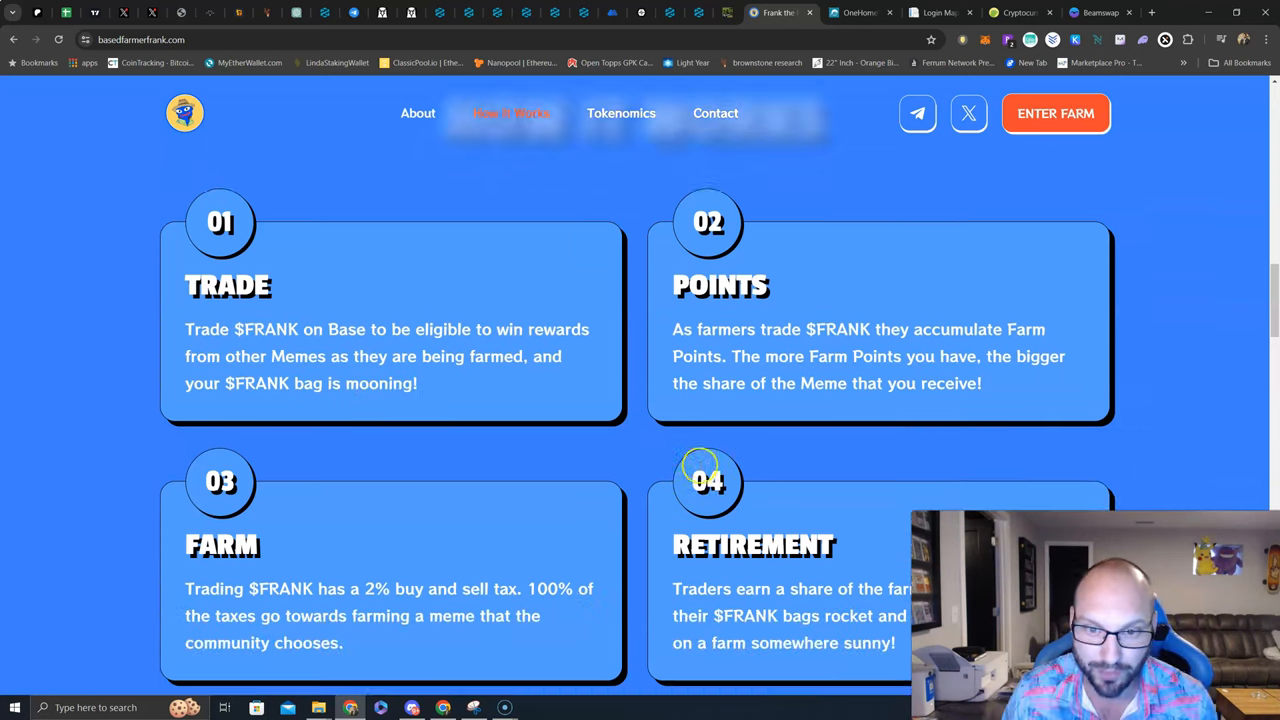
scroll("down", 3)
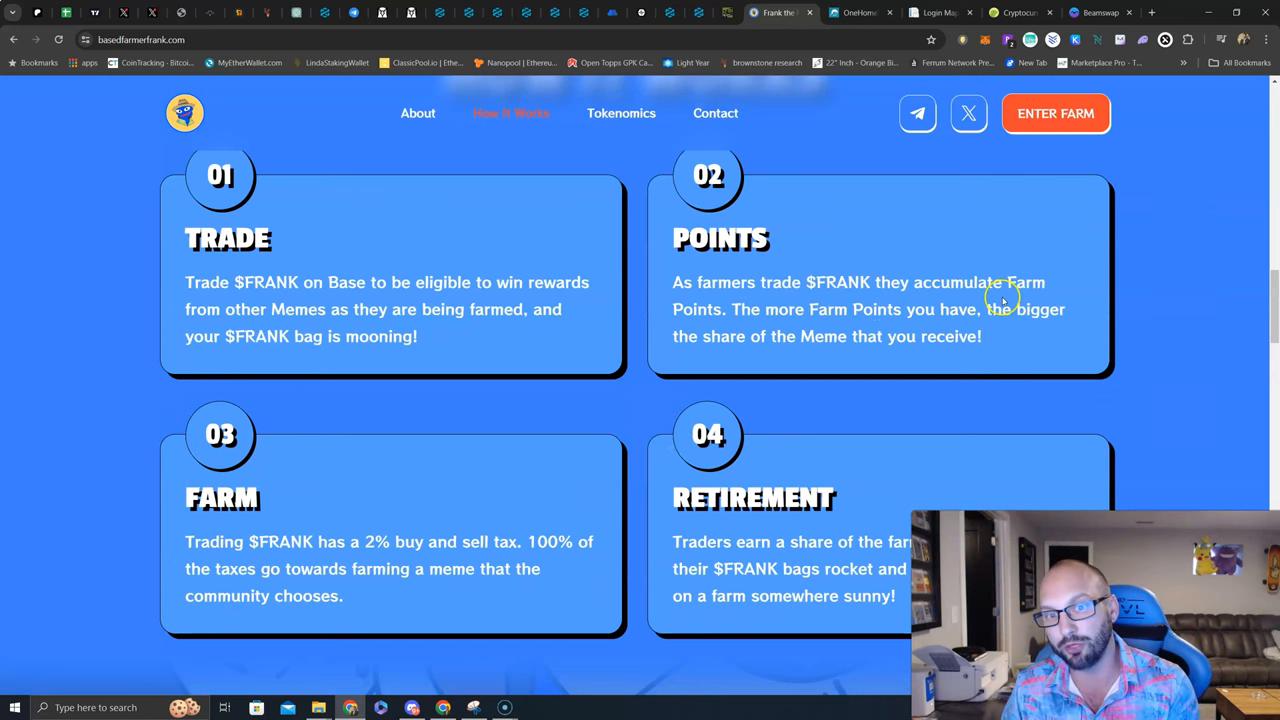
mouse_move(910, 320)
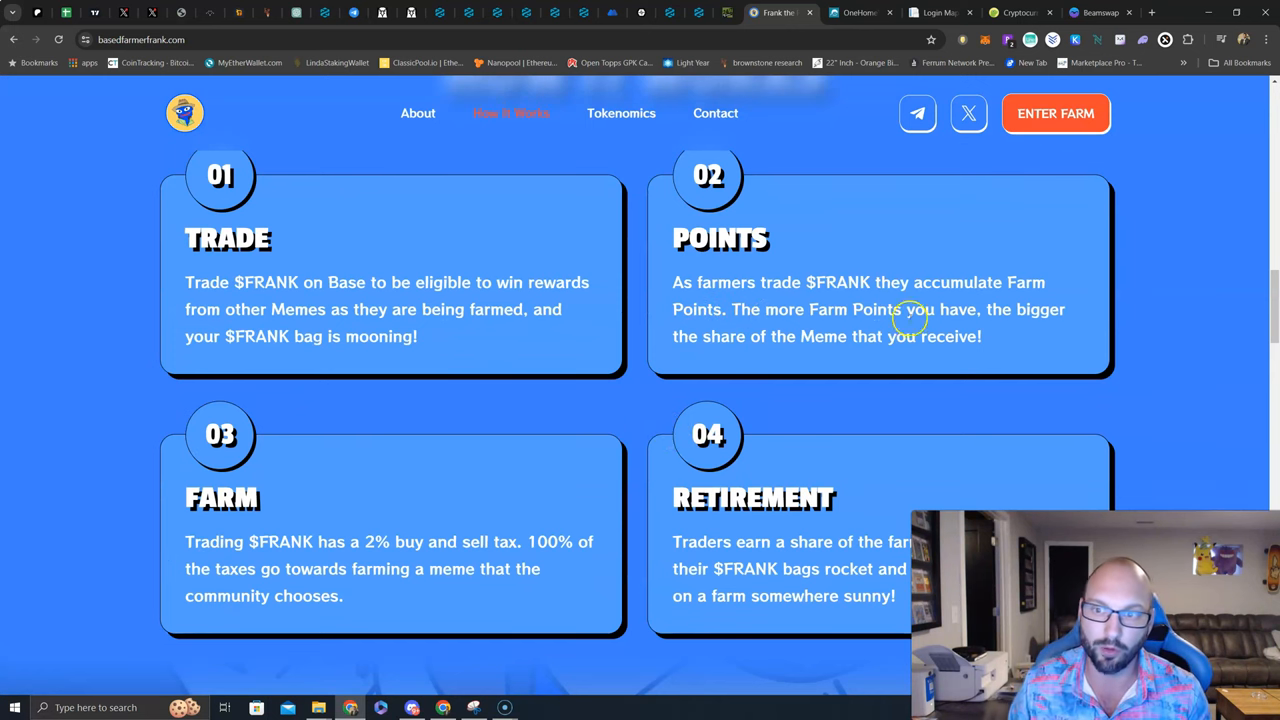
mouse_move(927, 351)
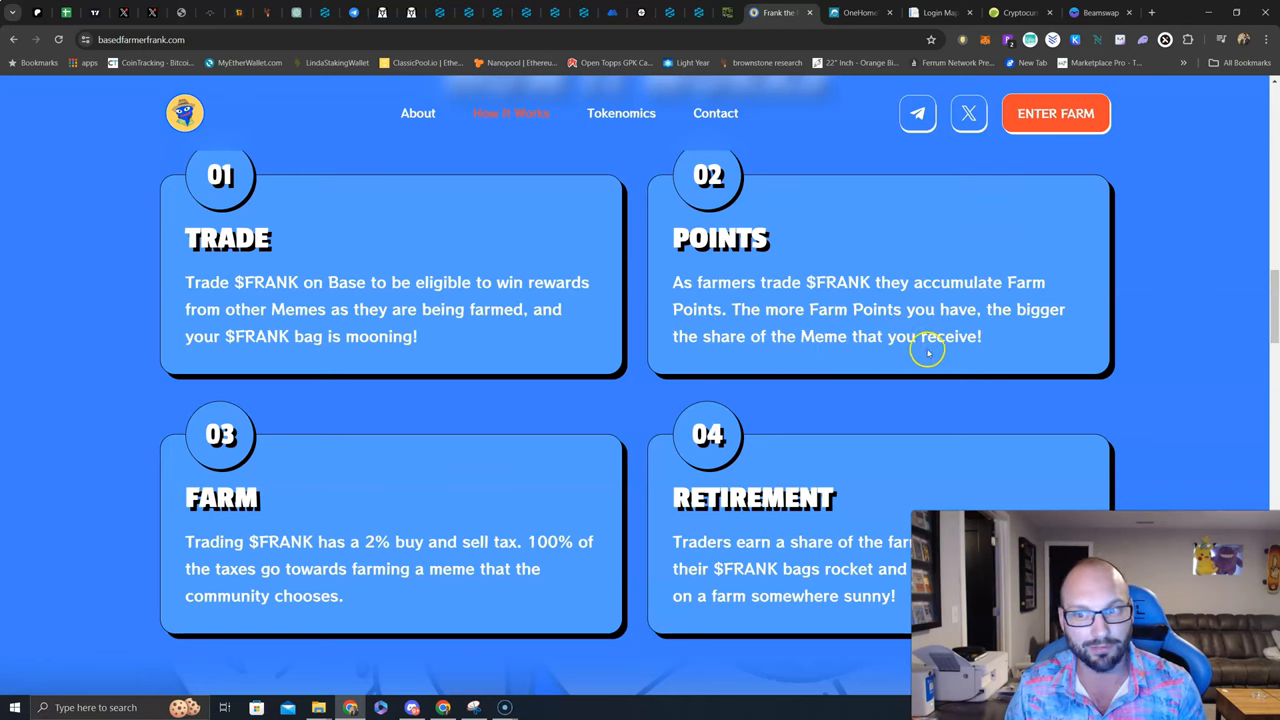
scroll("down", 3)
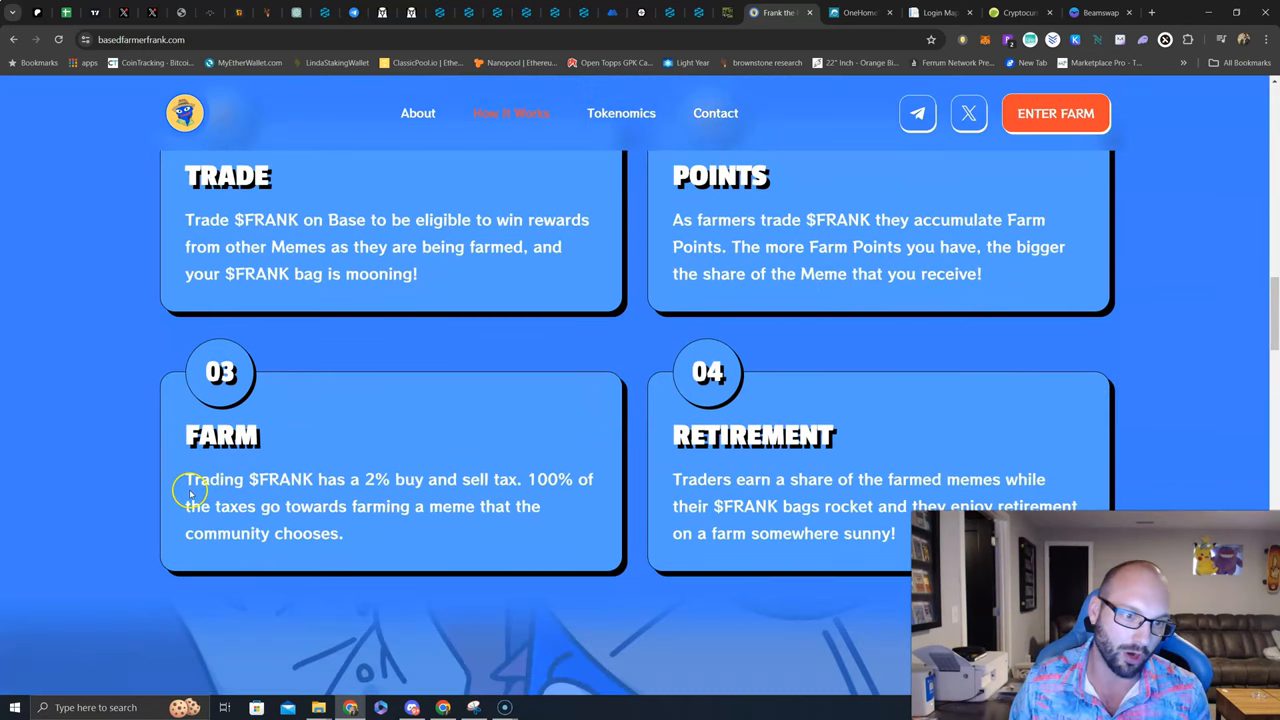
scroll("down", 3)
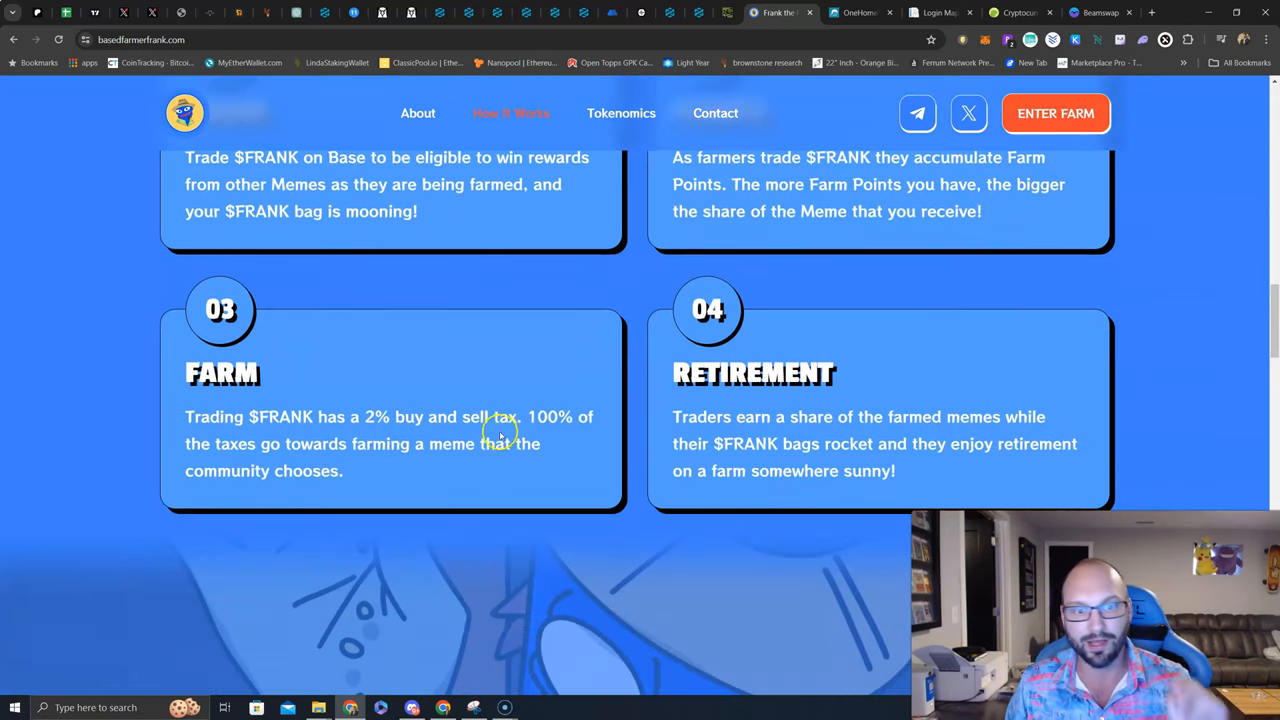
mouse_move(237, 452)
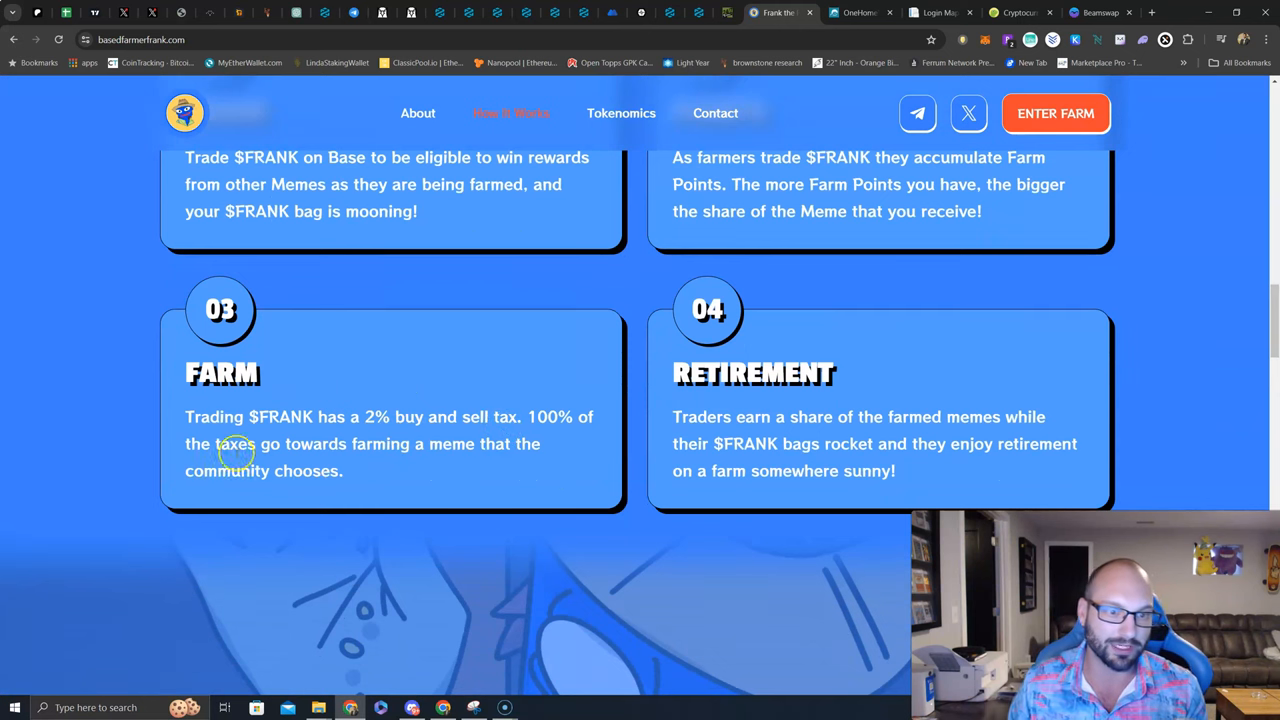
mouse_move(510, 461)
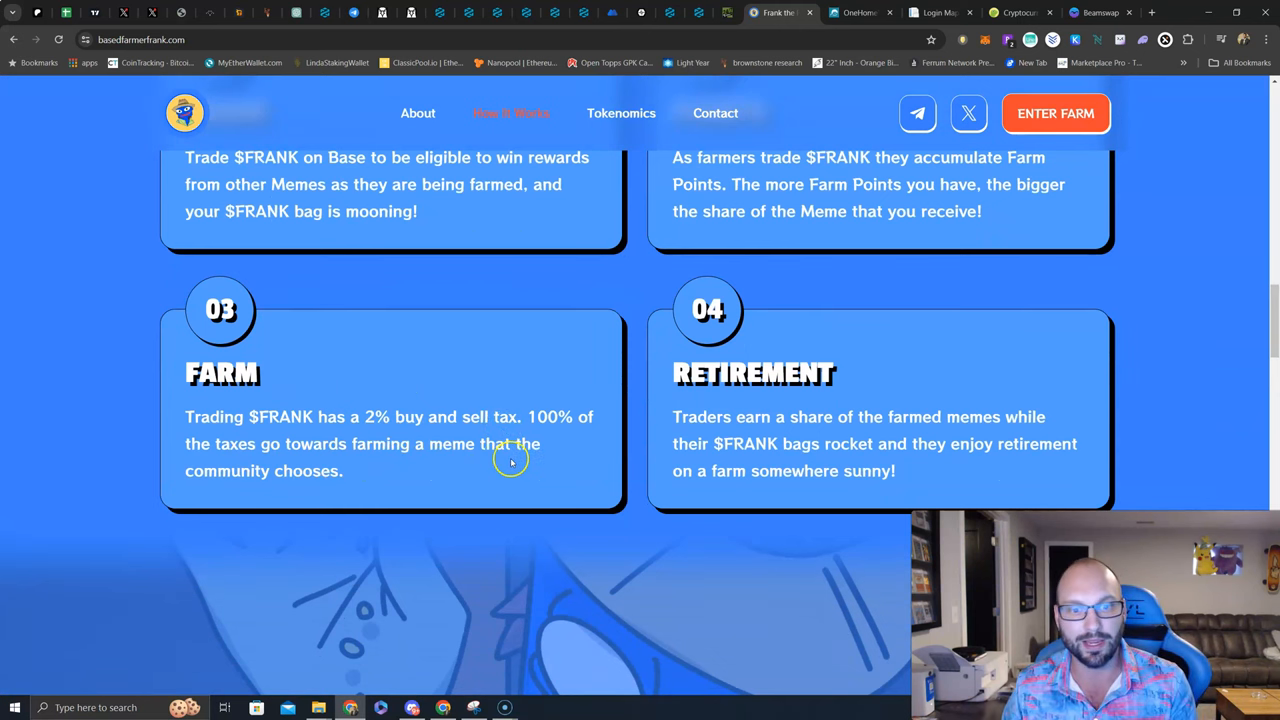
mouse_move(525, 483)
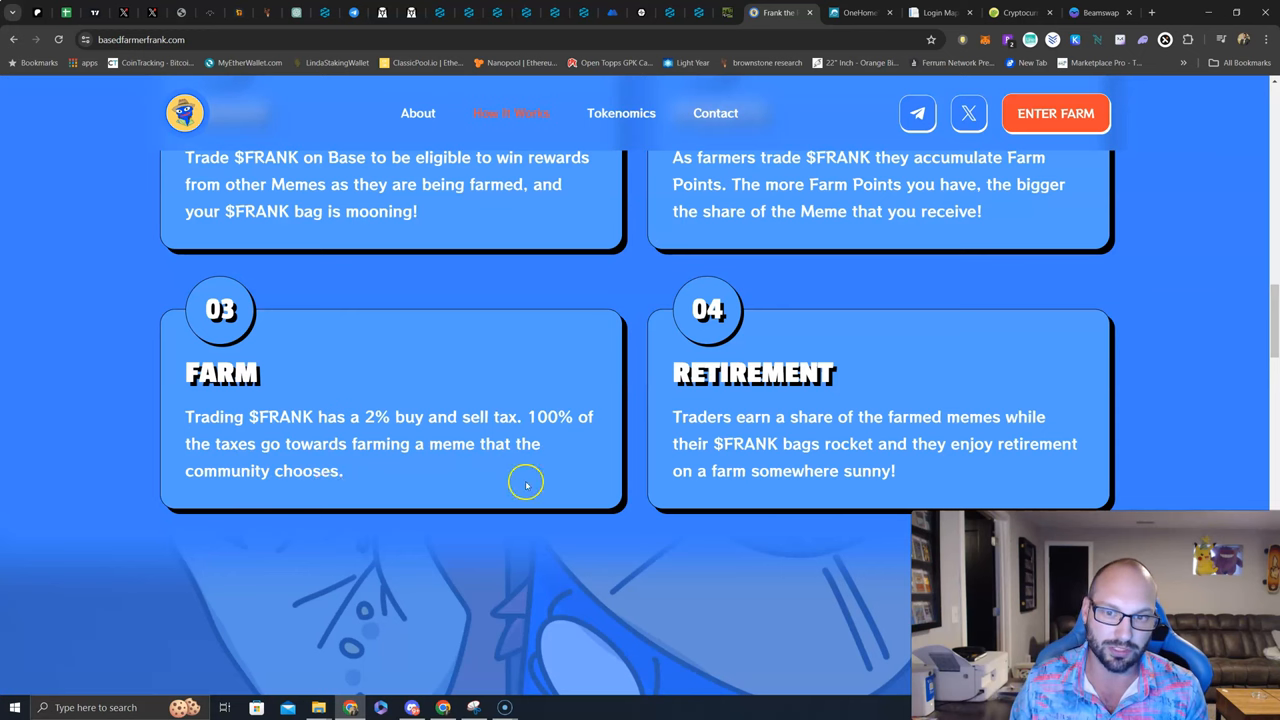
mouse_move(853, 434)
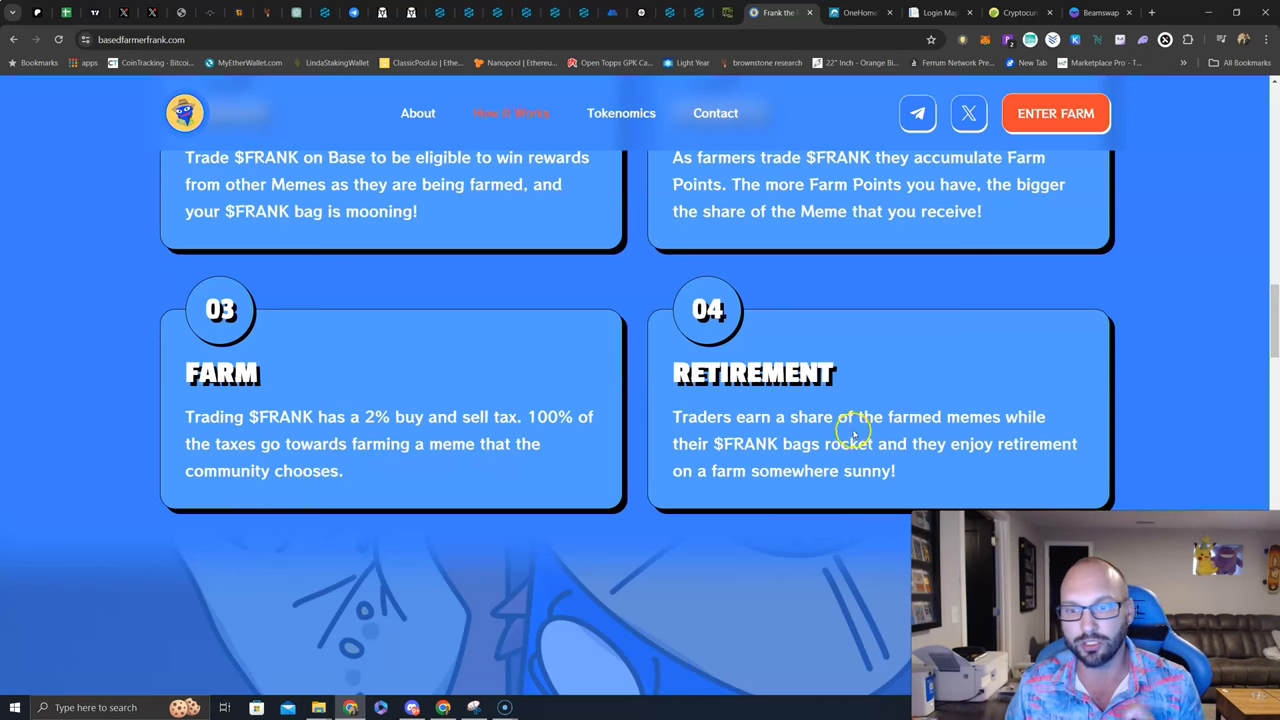
mouse_move(795, 462)
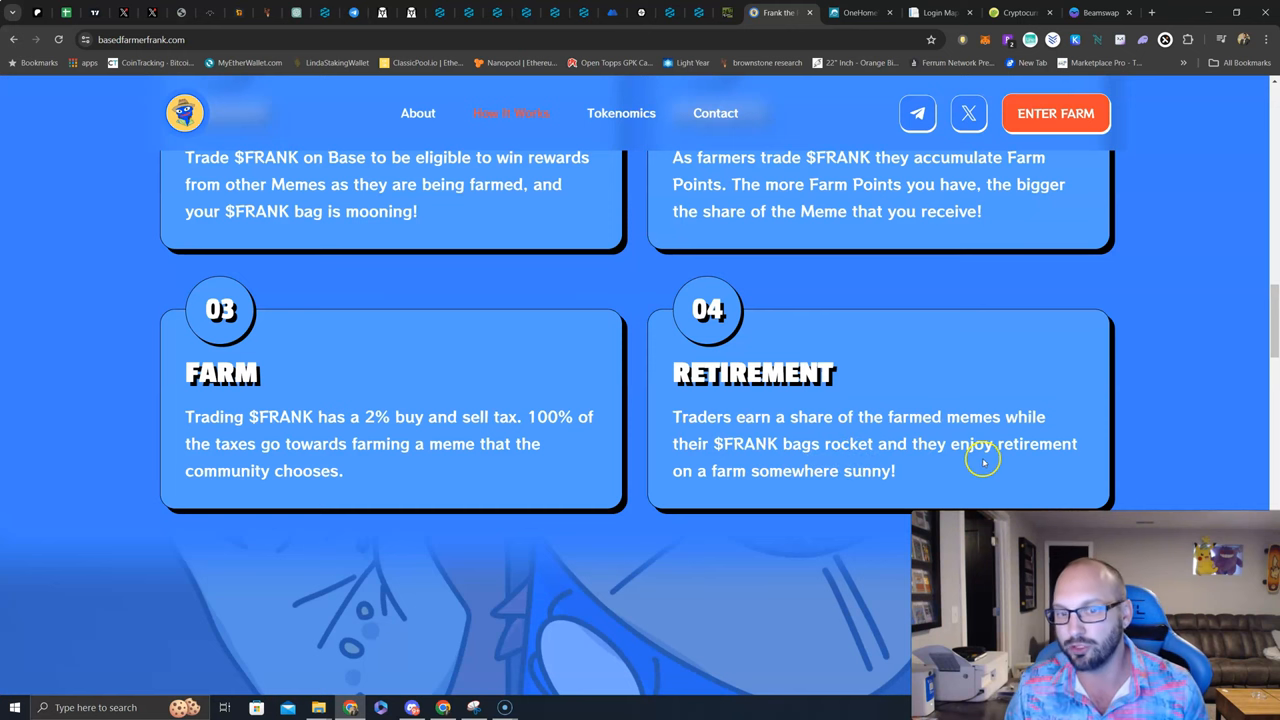
mouse_move(983, 460)
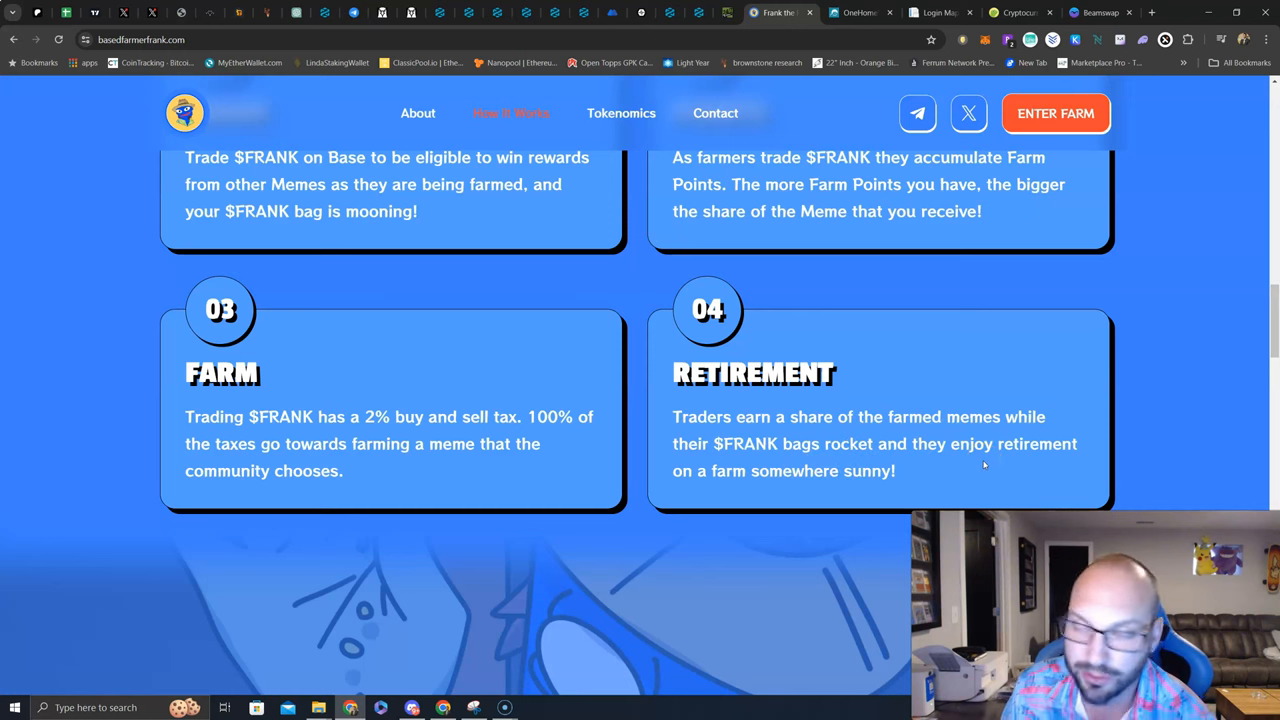
scroll("up", 3)
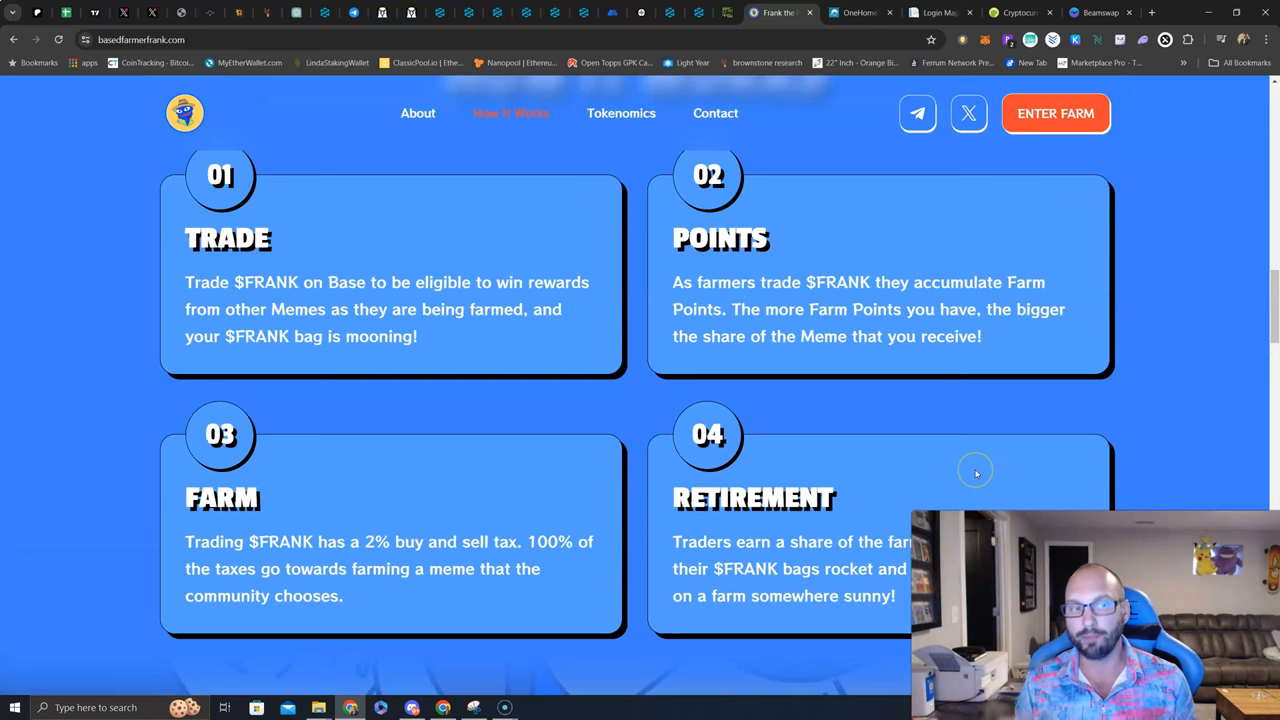
mouse_move(976, 472)
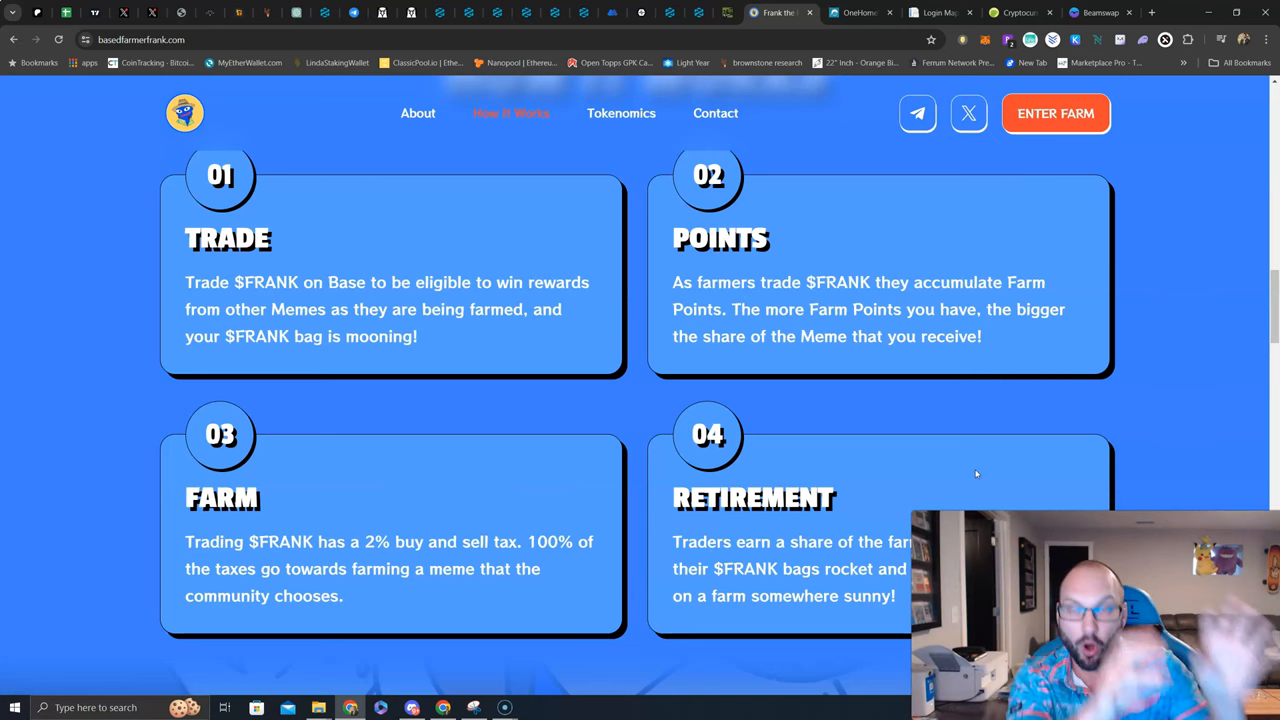
scroll("down", 3)
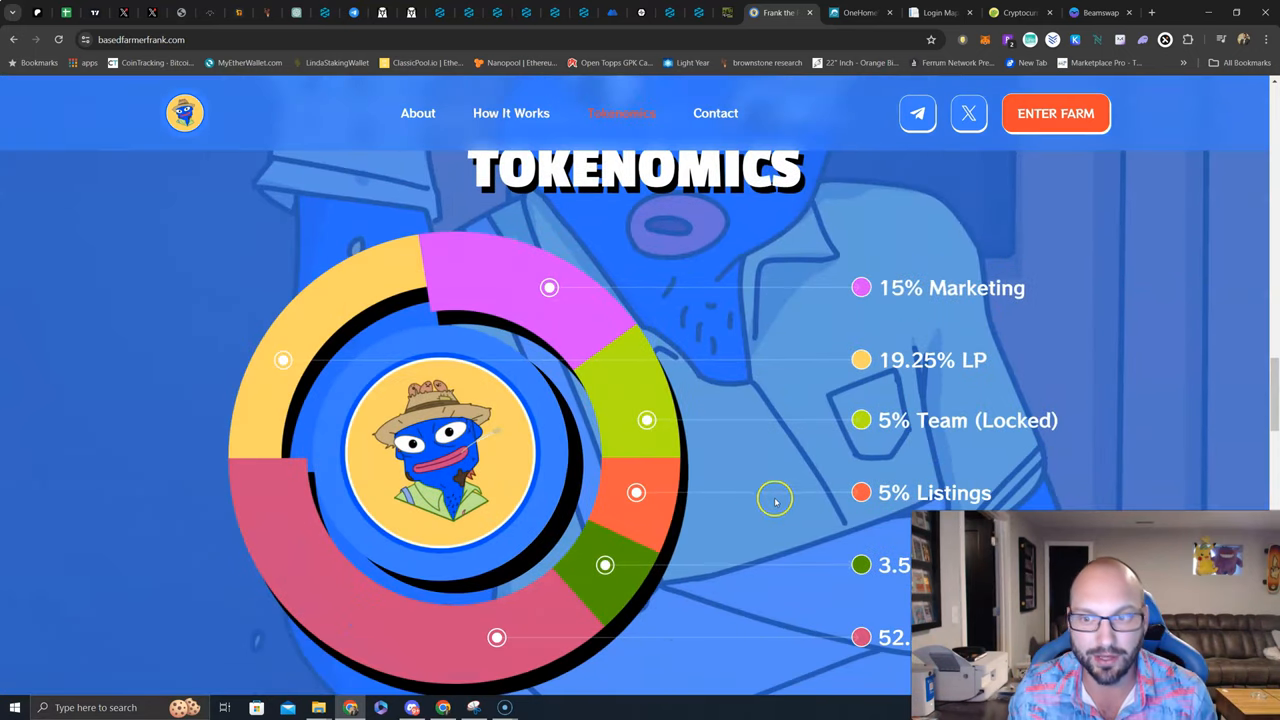
Step: Scroll down through Tokenomics, Frank's Farm and the FAQ, then back up to the hero
scroll("up", 3)
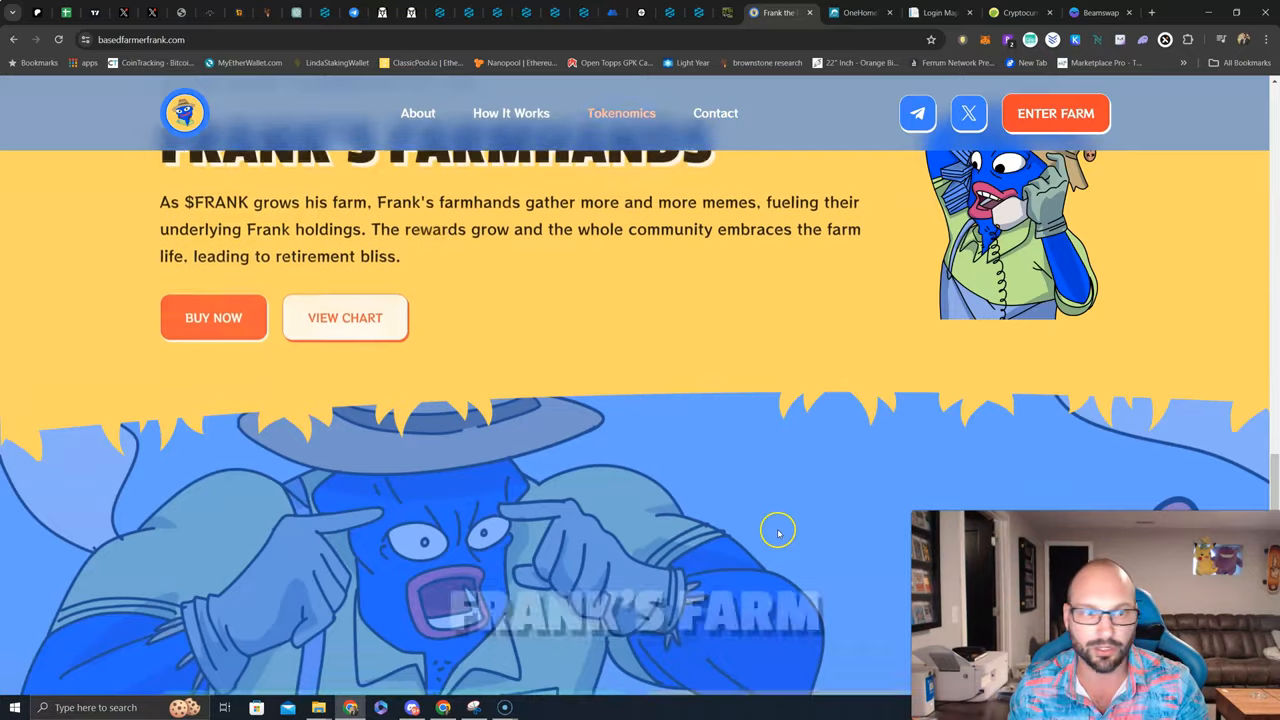
scroll("down", 3)
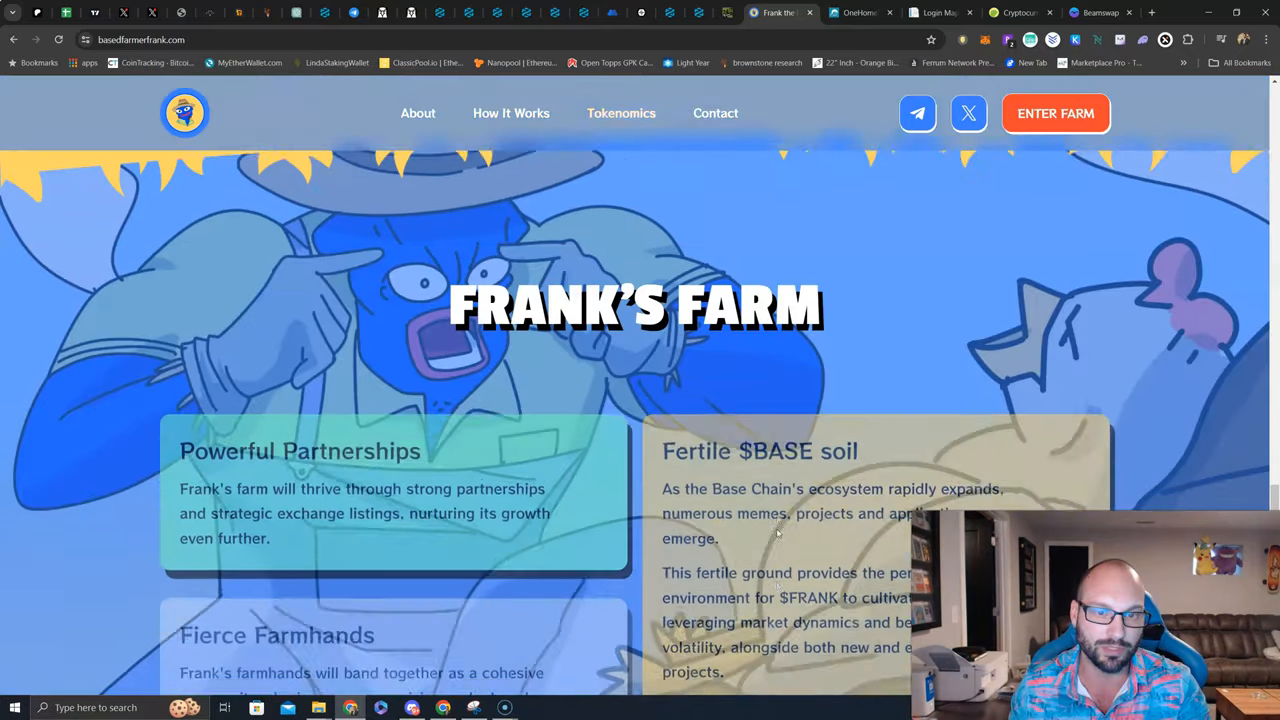
scroll("down", 3)
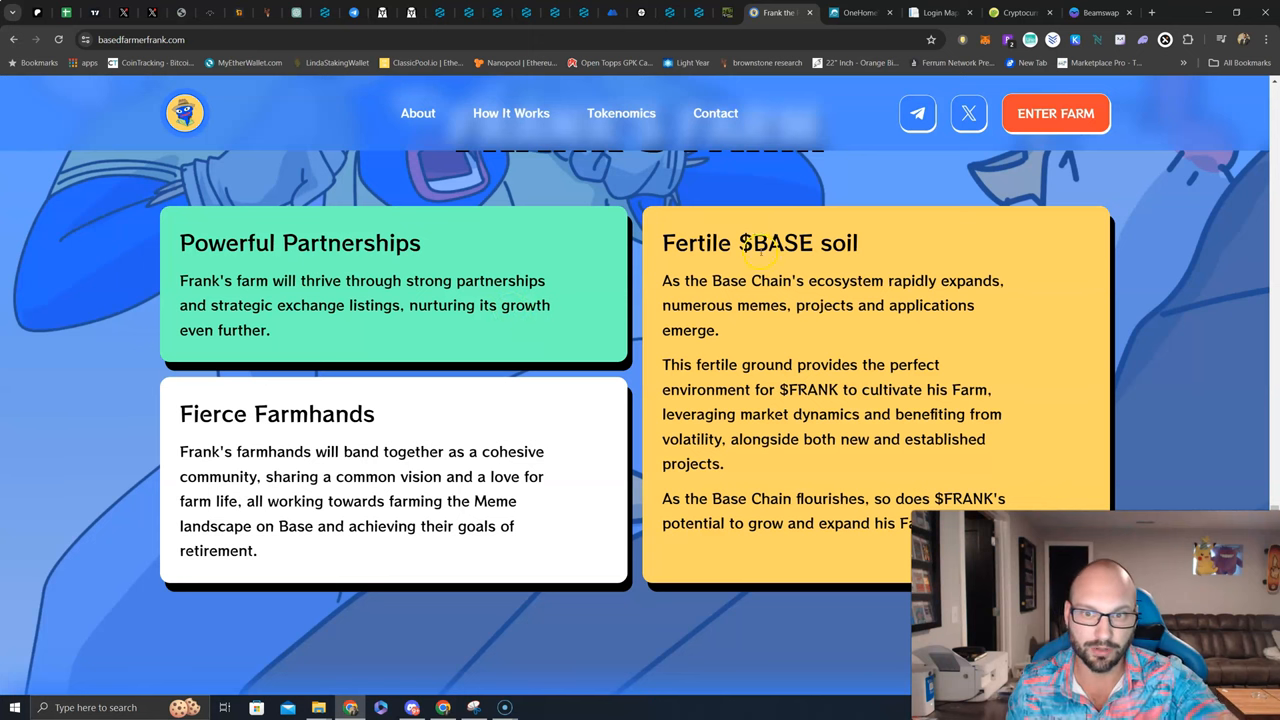
scroll("down", 3)
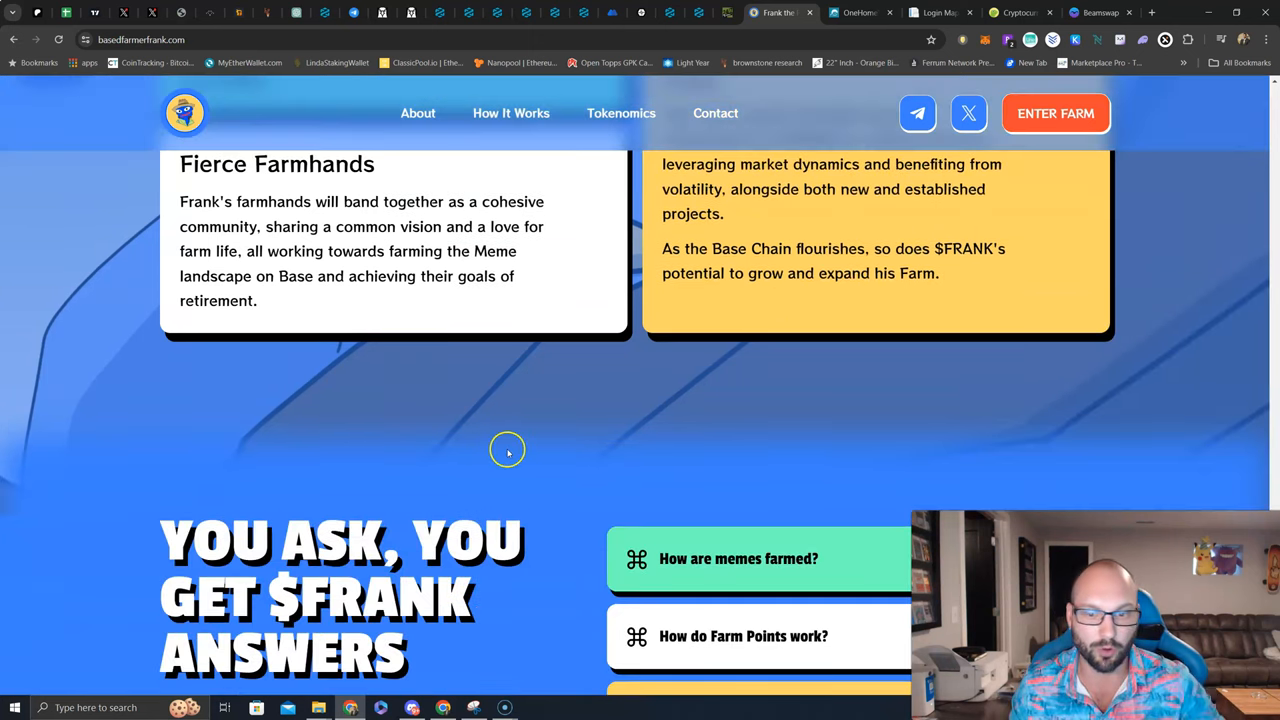
scroll("down", 3)
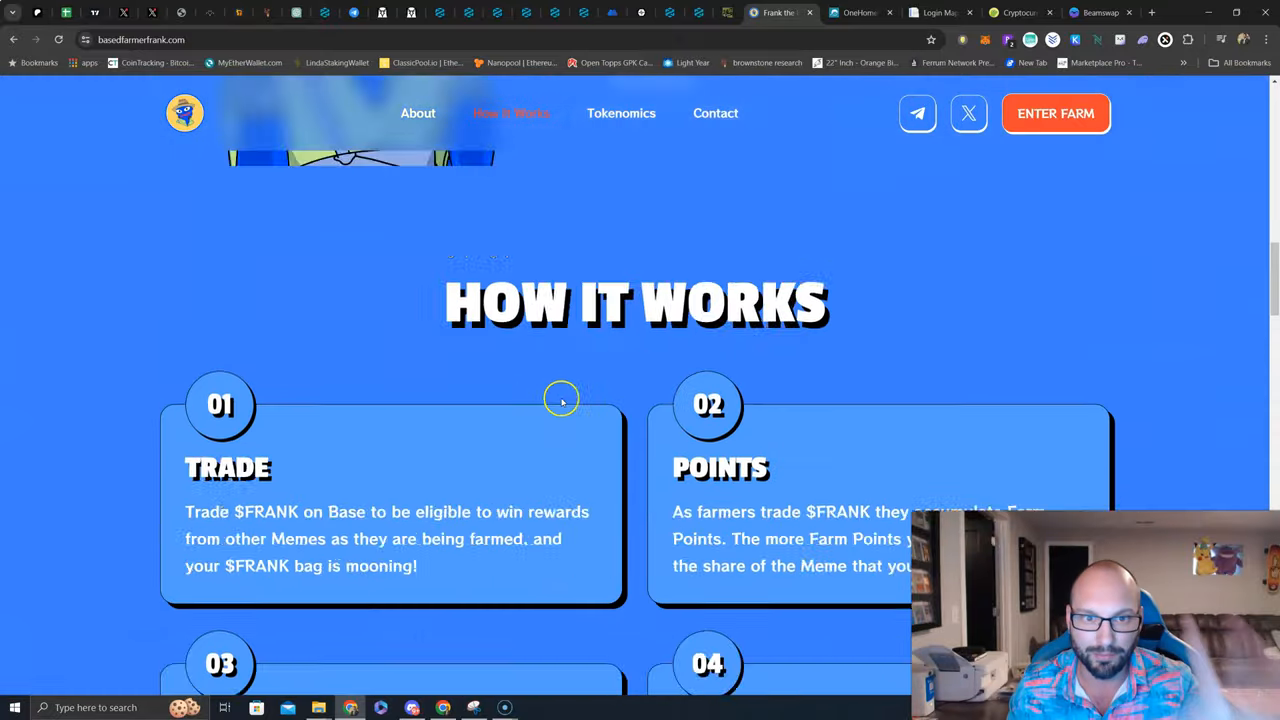
scroll("up", 3)
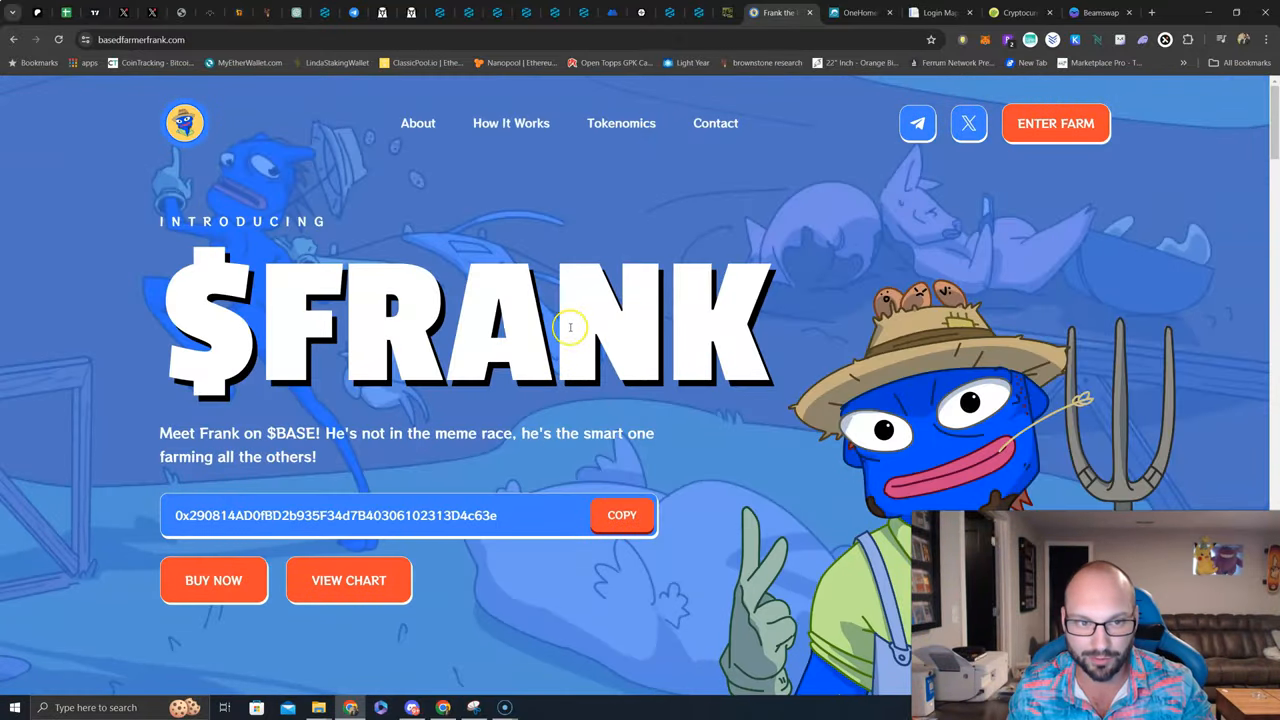
Step: Open the Stake page and review value locked, total paid out and the 221.59% projected APR
left_click(1055, 123)
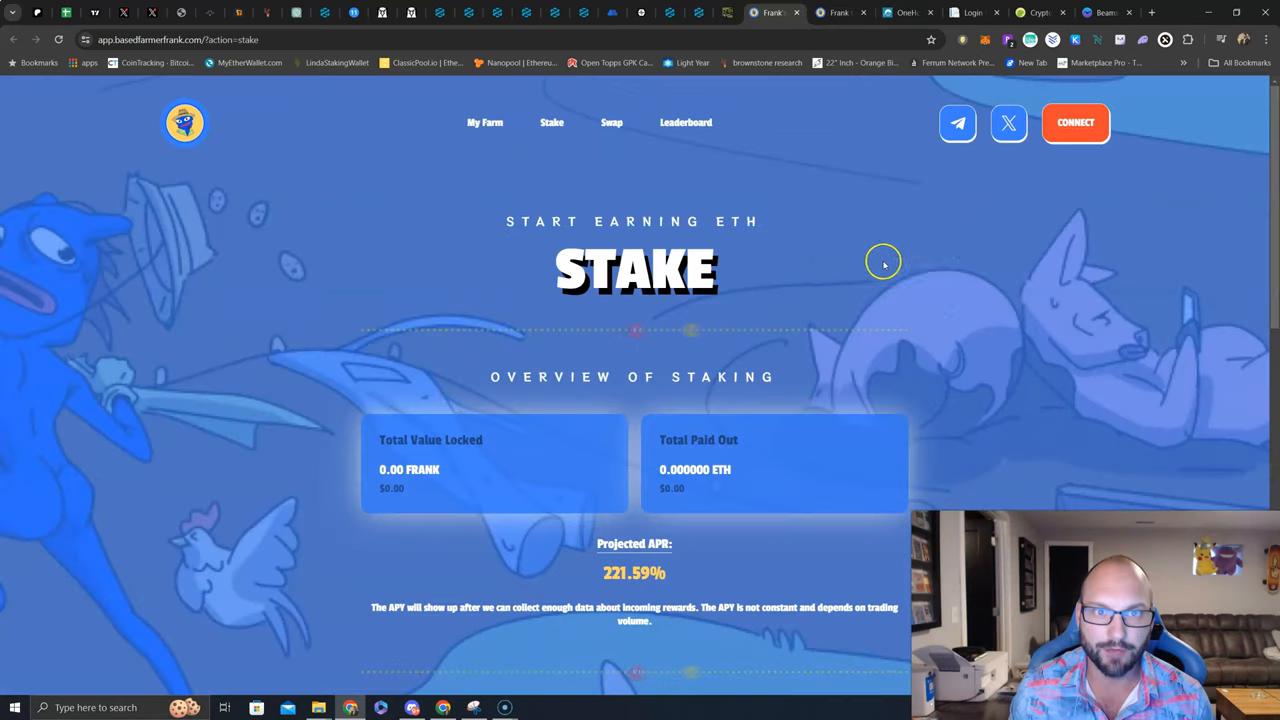
scroll("down", 3)
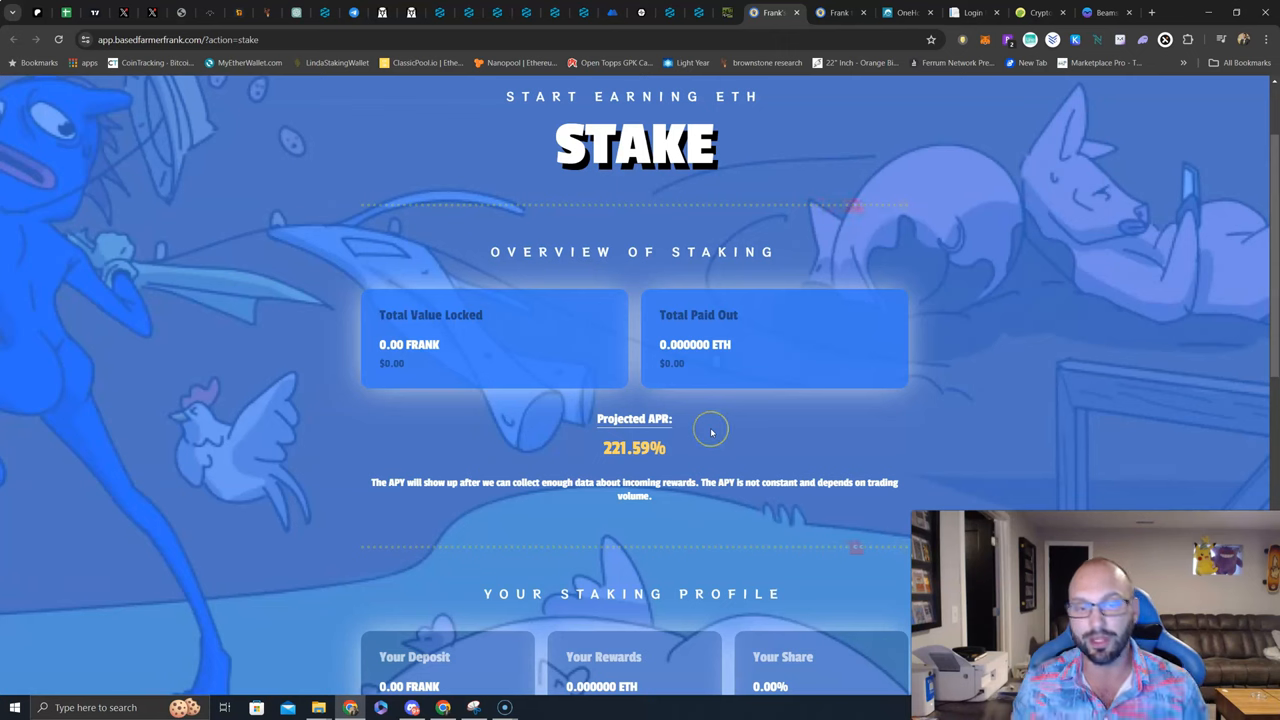
mouse_move(710, 432)
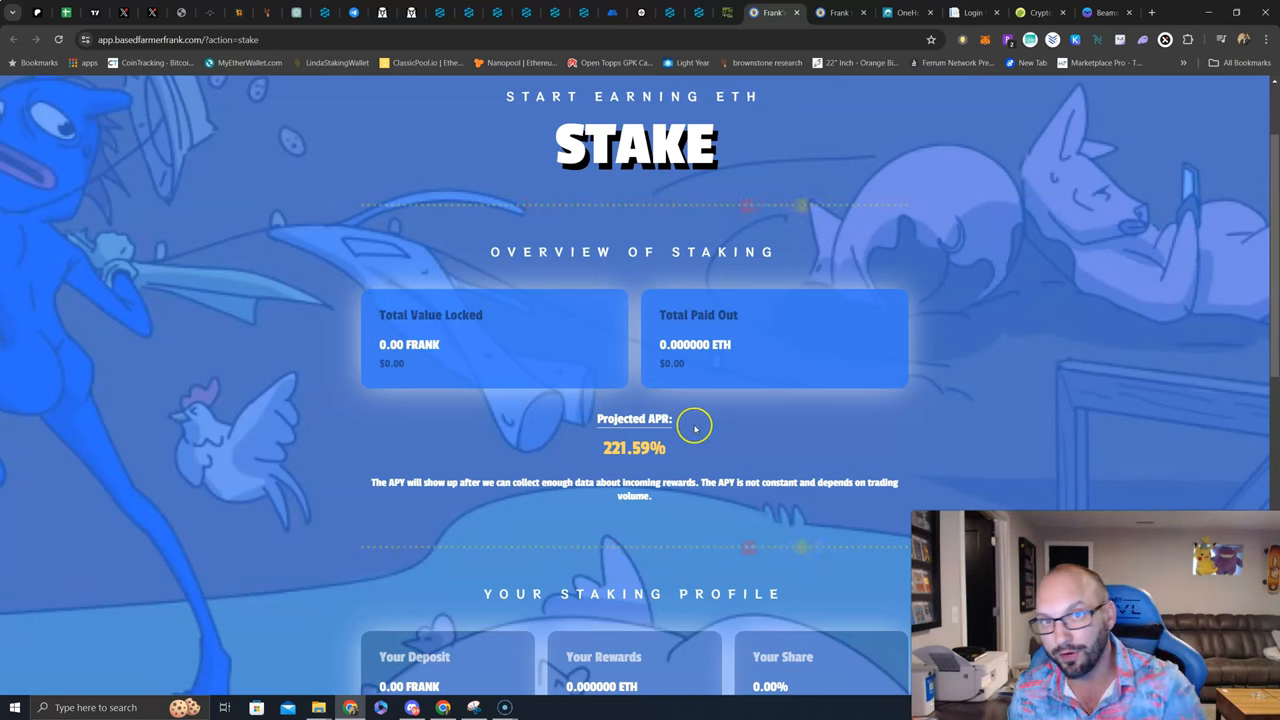
mouse_move(523, 400)
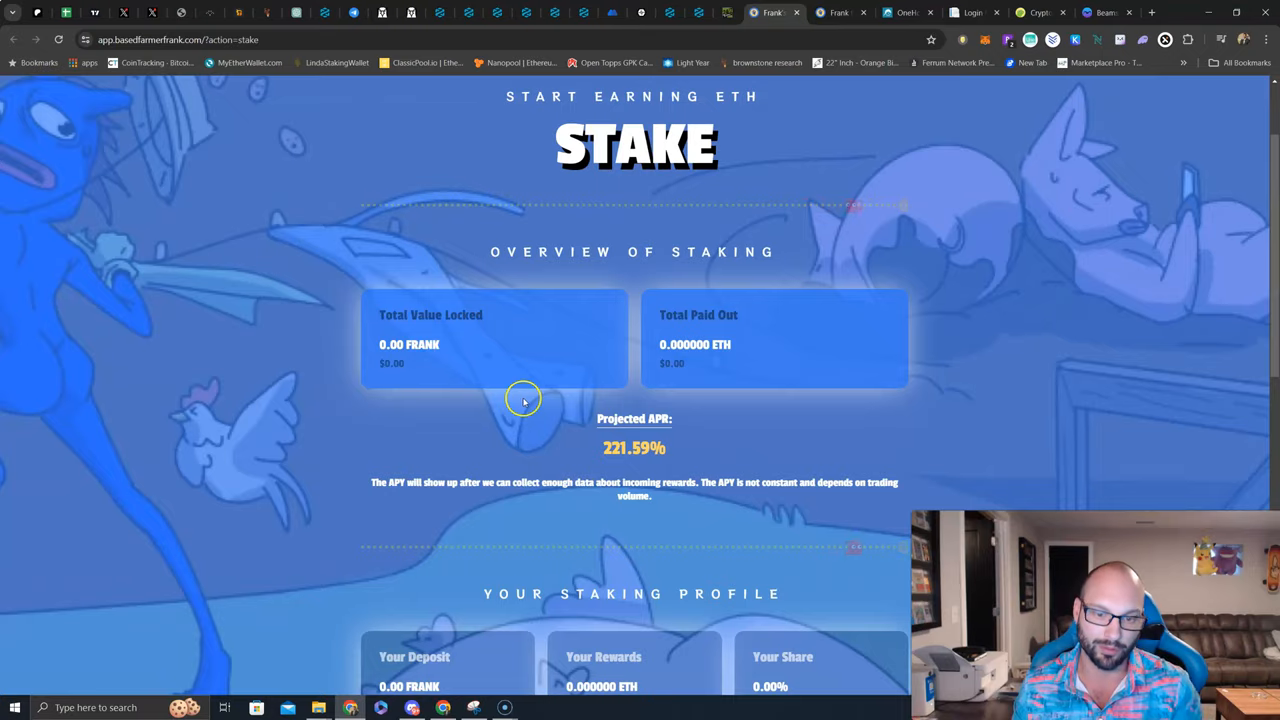
scroll("up", 3)
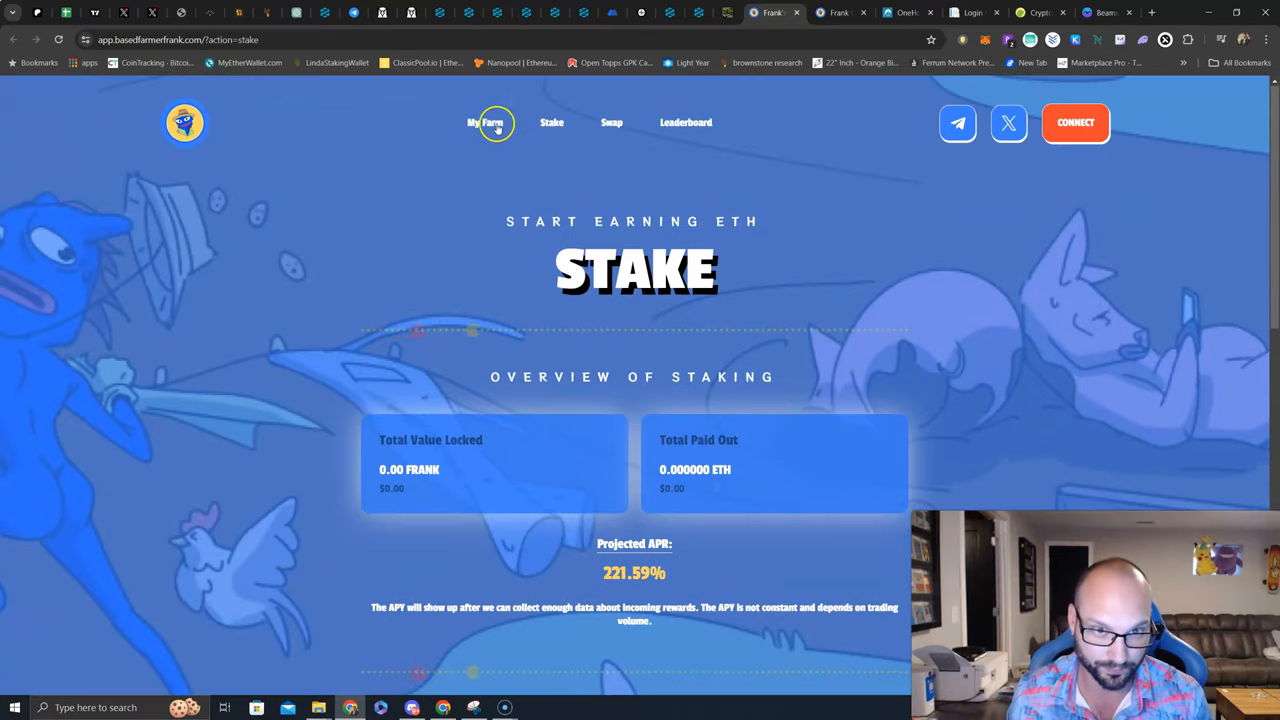
Step: Open My Farm and review farmed points, reset countdown, projected earnings and claimable rewards
left_click(485, 122)
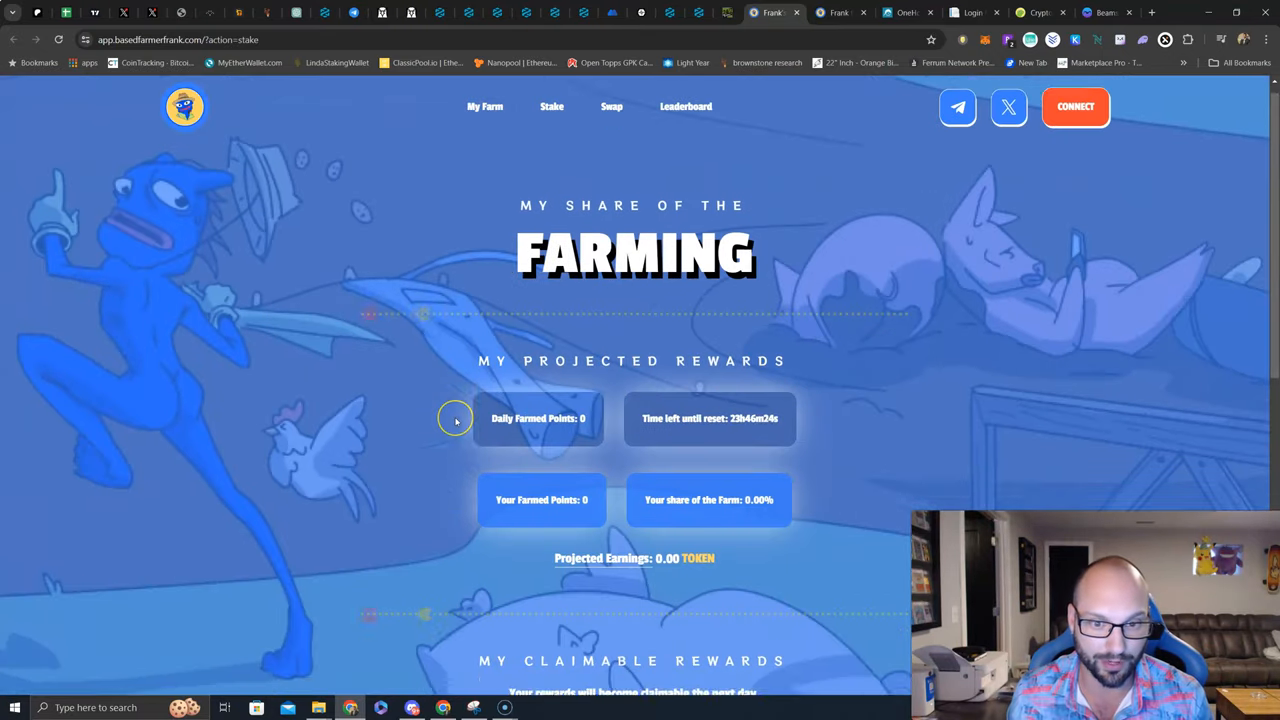
scroll("down", 3)
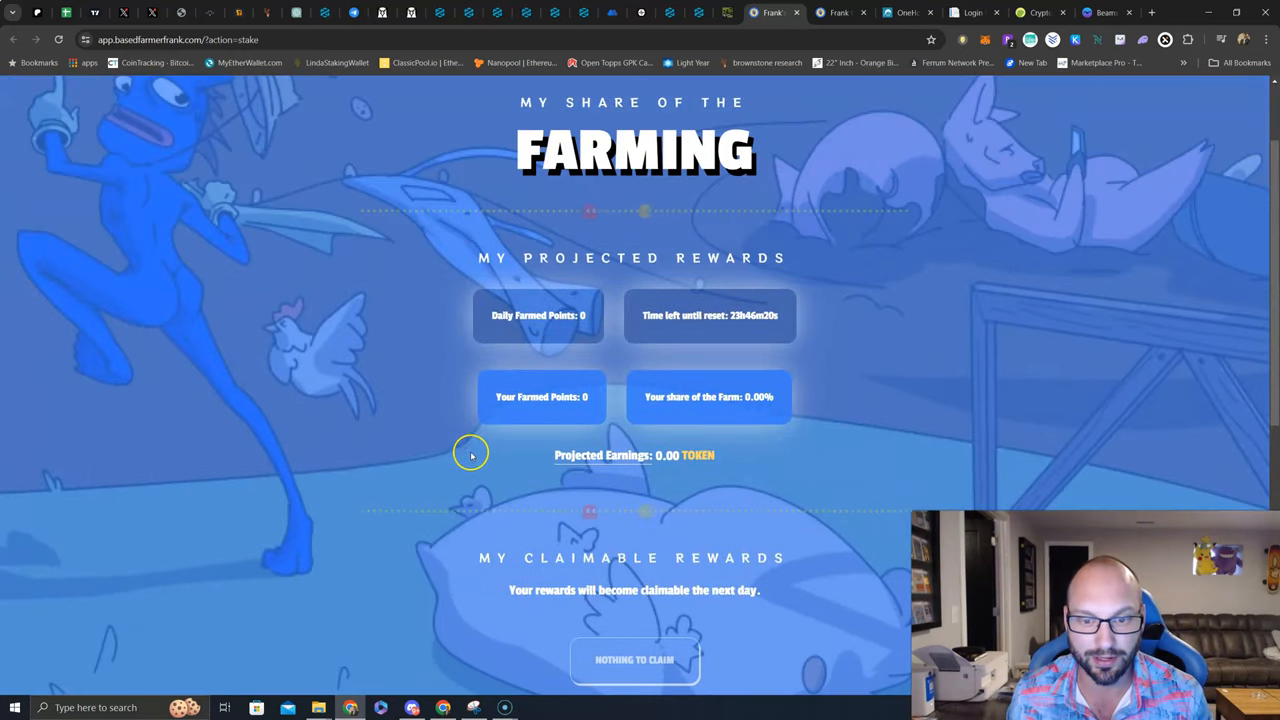
scroll("up", 3)
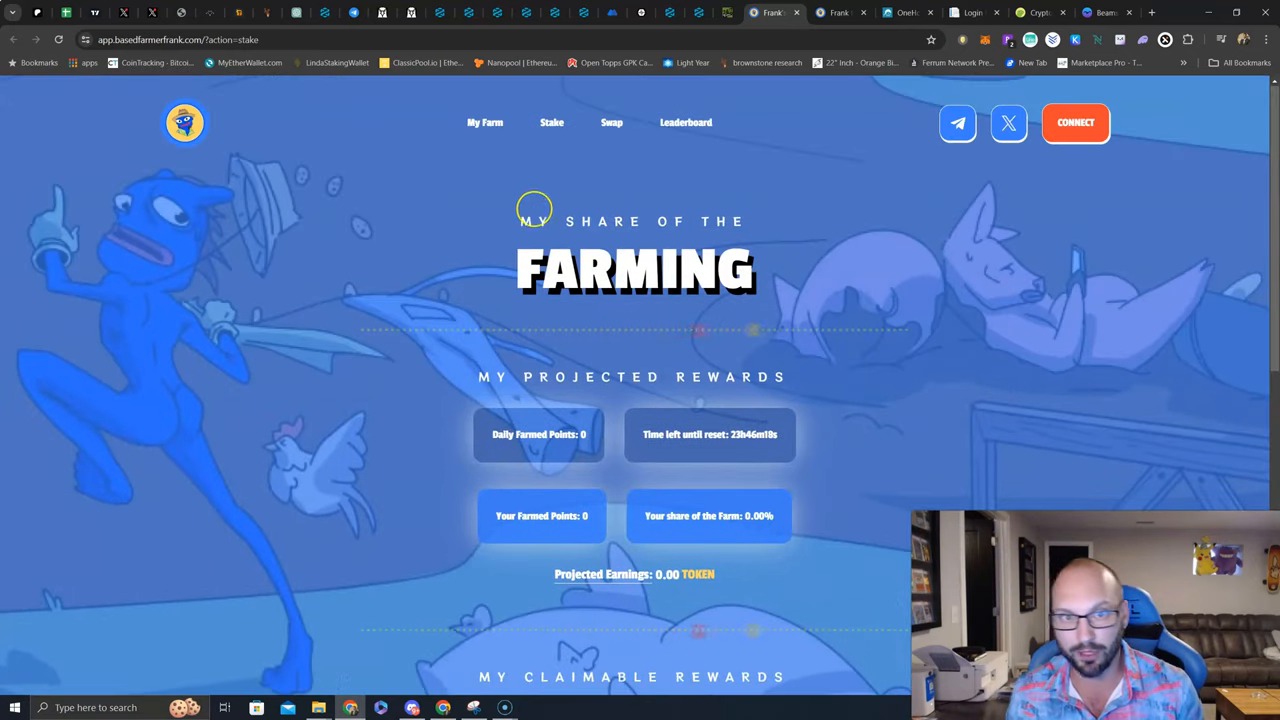
Step: Open the Swap page from the app's top navigation
left_click(611, 122)
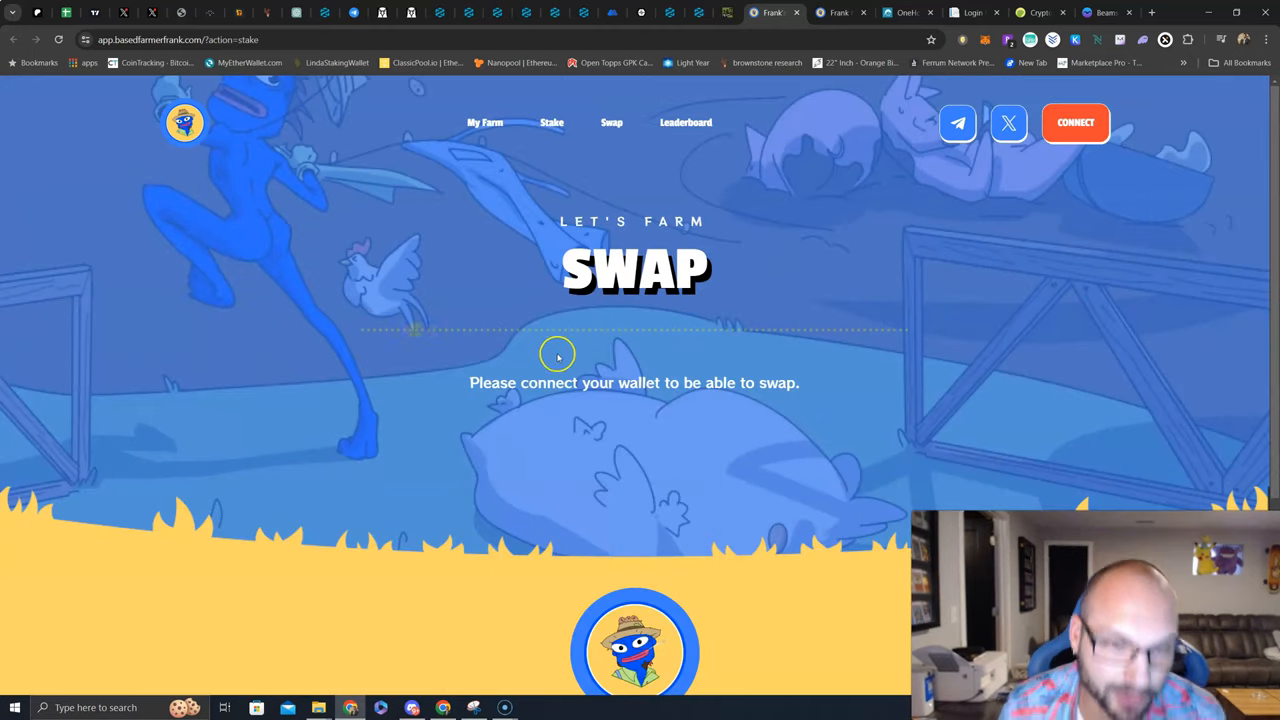
mouse_move(518, 432)
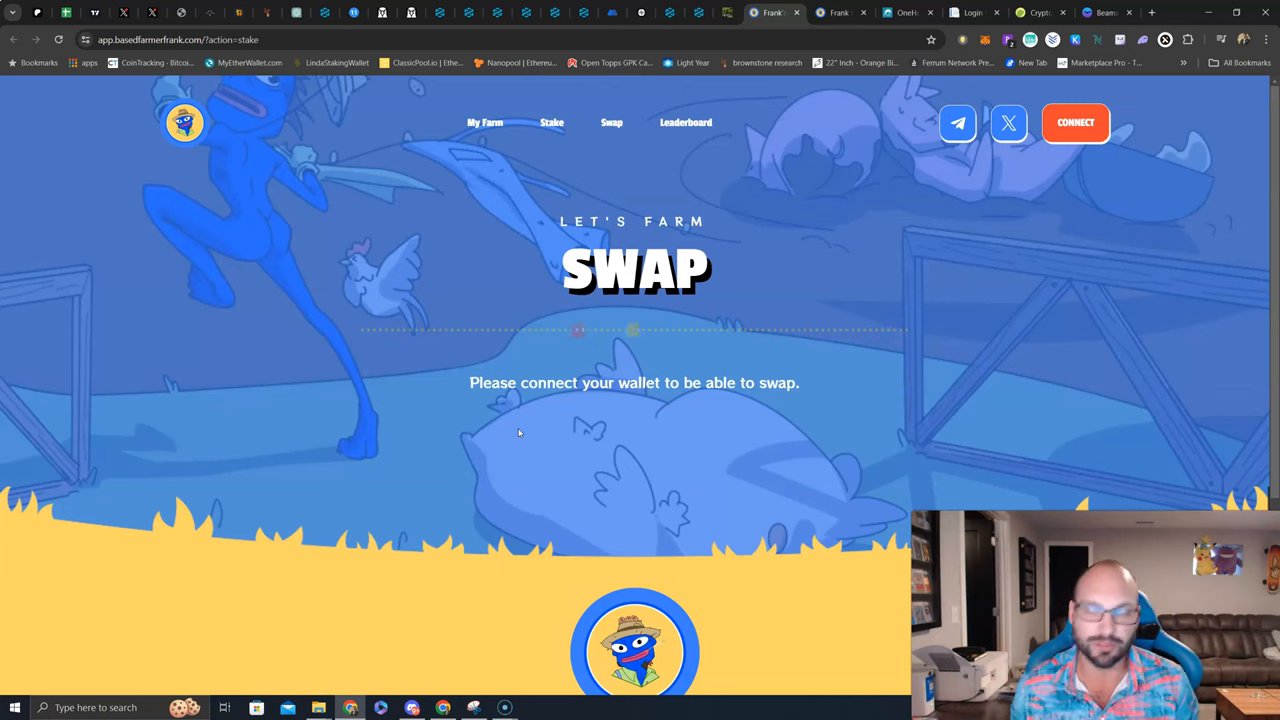
mouse_move(352, 243)
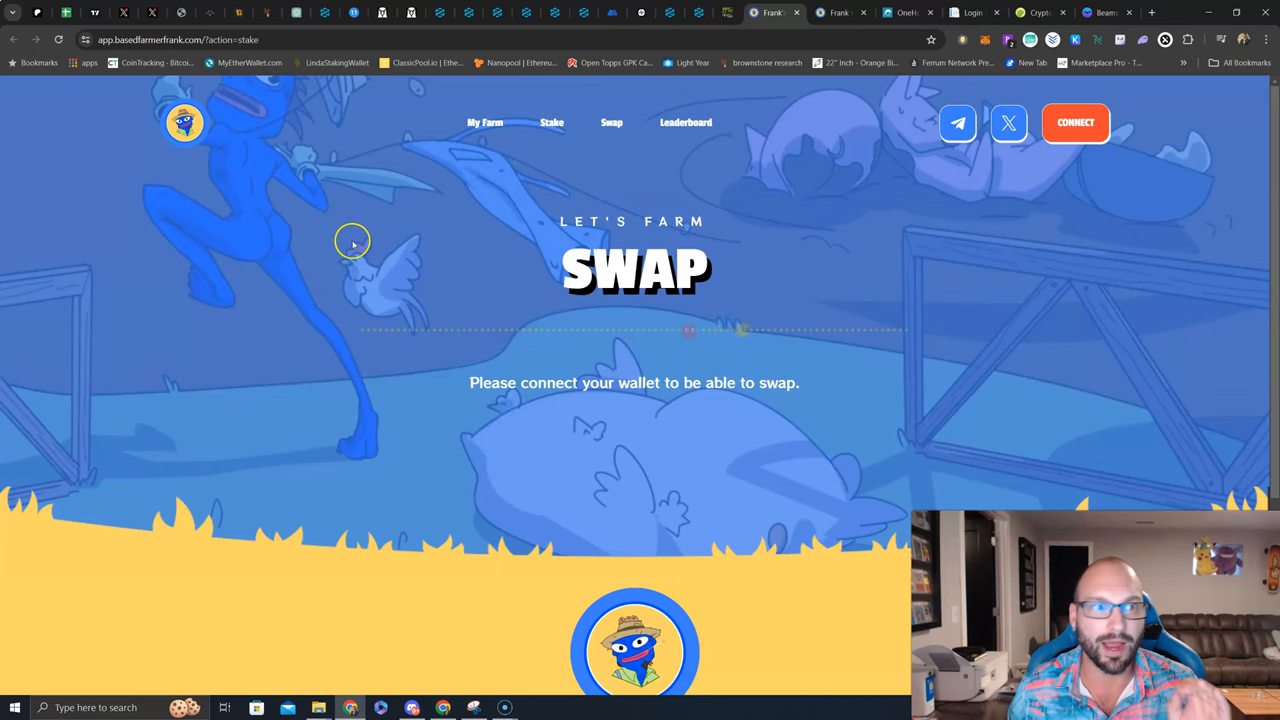
mouse_move(503, 250)
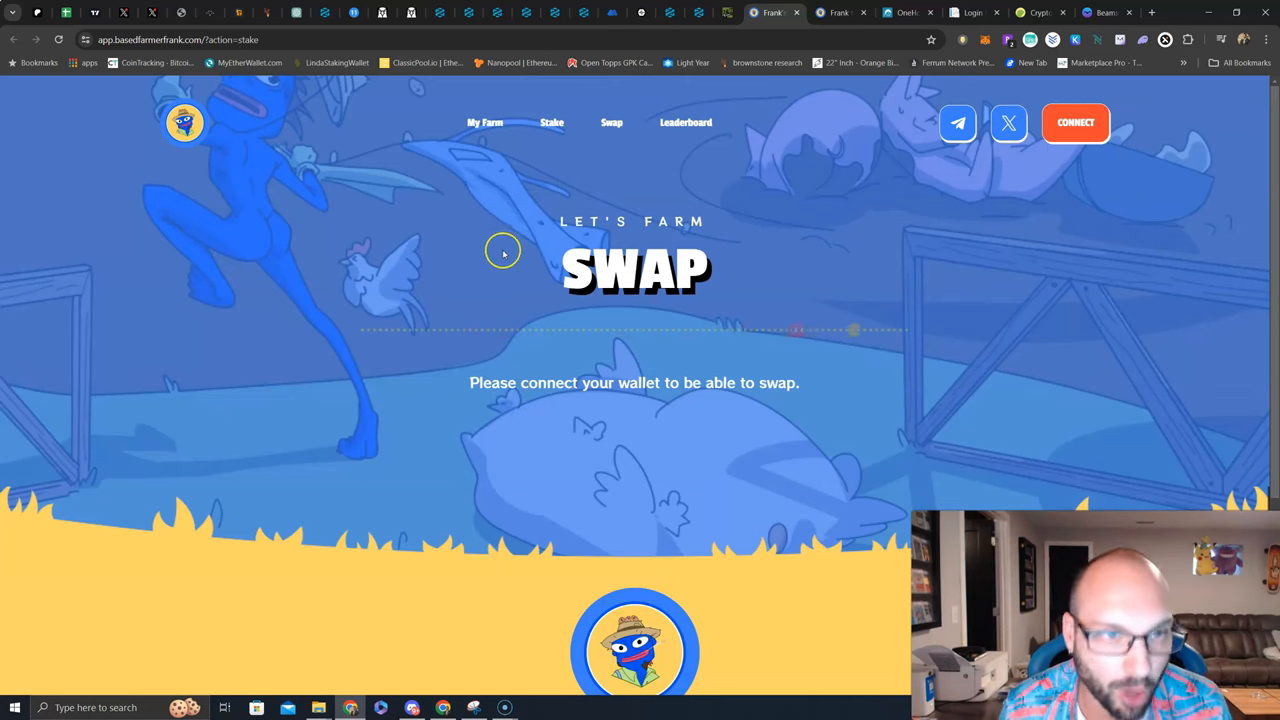
left_click(124, 12)
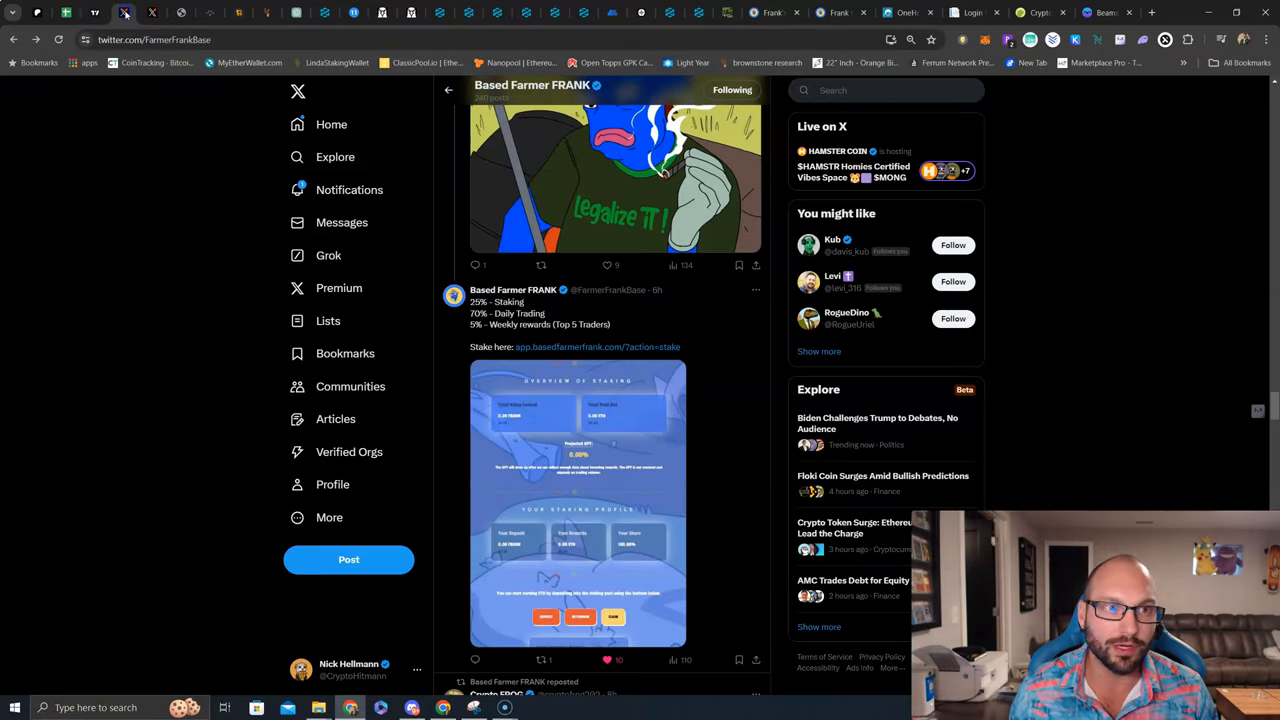
scroll("up", 3)
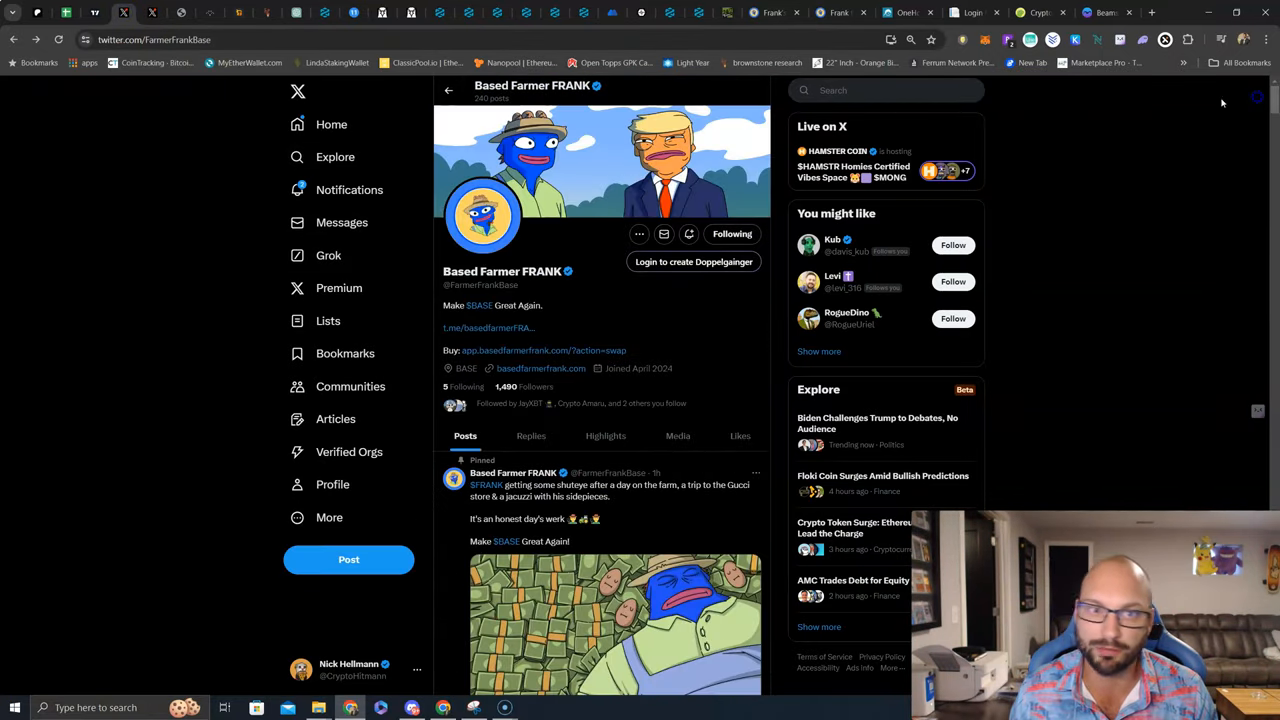
mouse_move(698, 366)
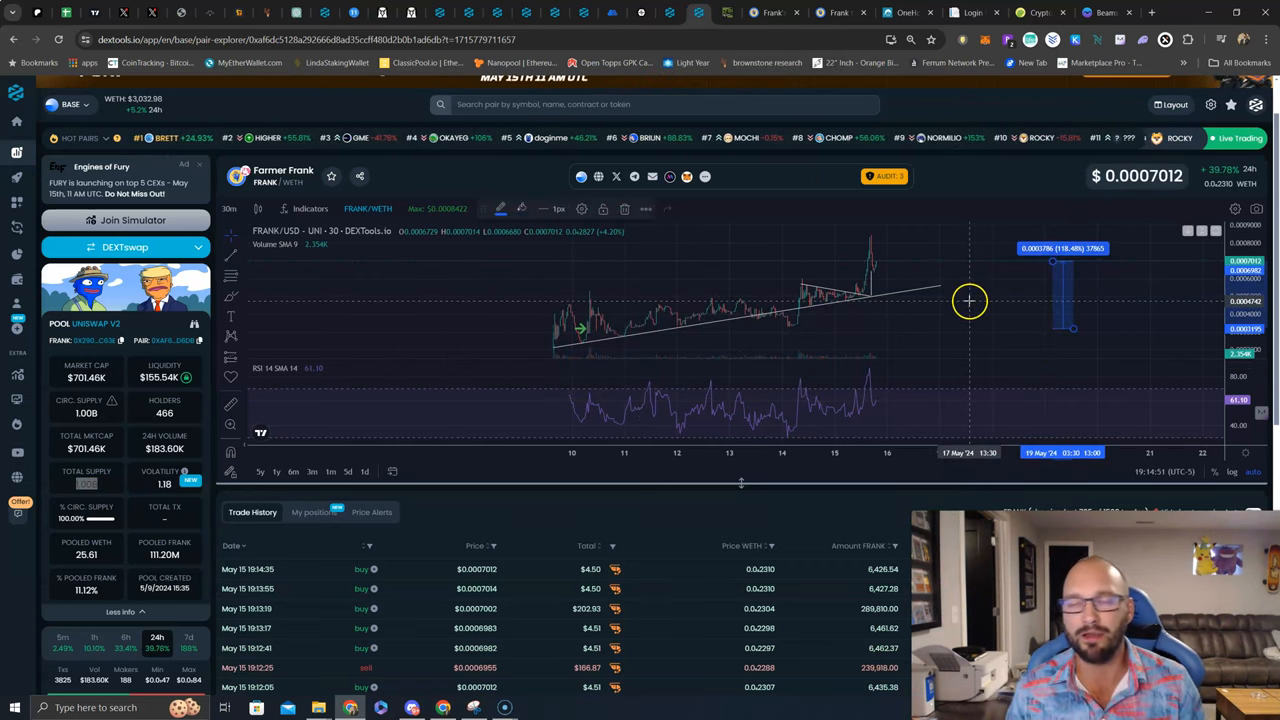
mouse_move(667, 323)
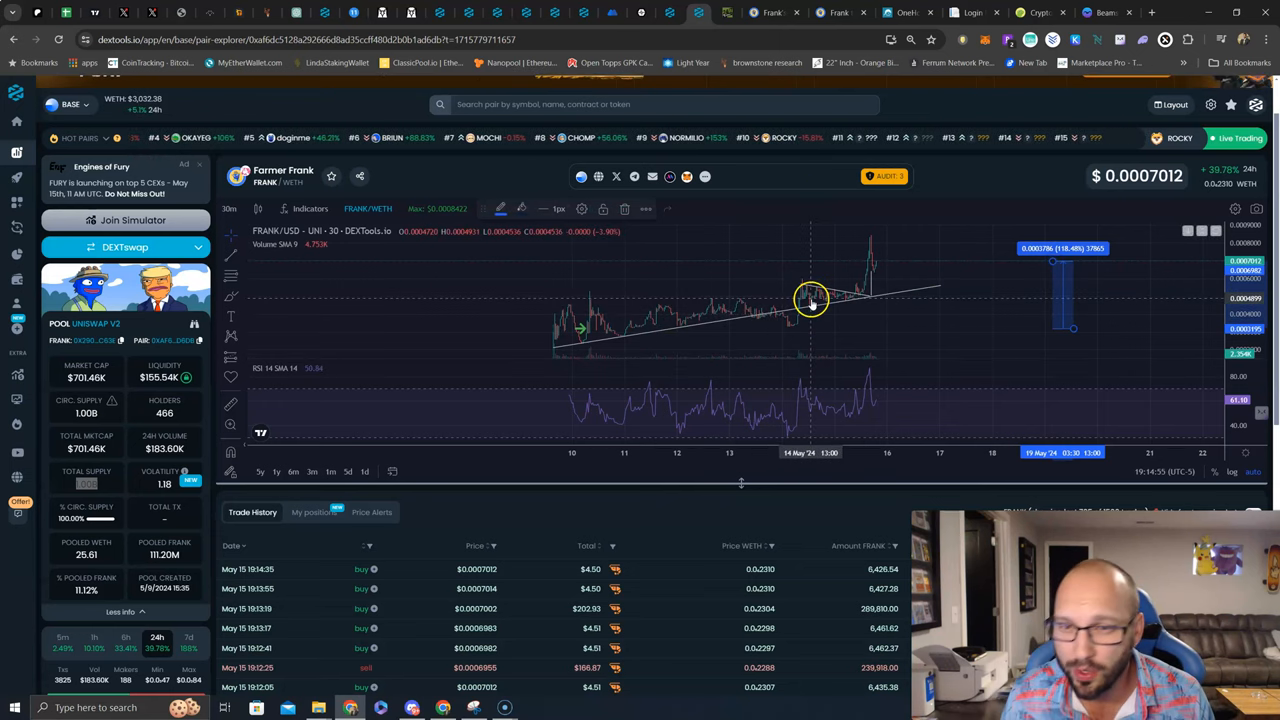
mouse_move(855, 298)
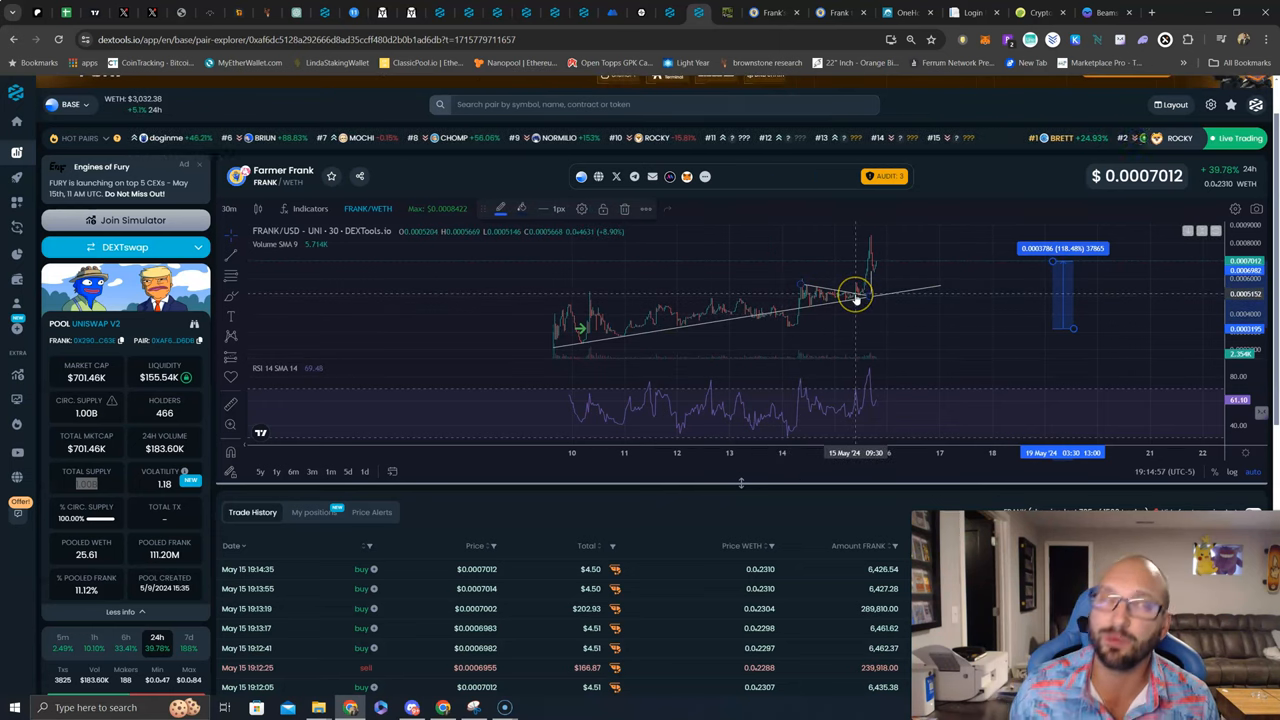
mouse_move(848, 300)
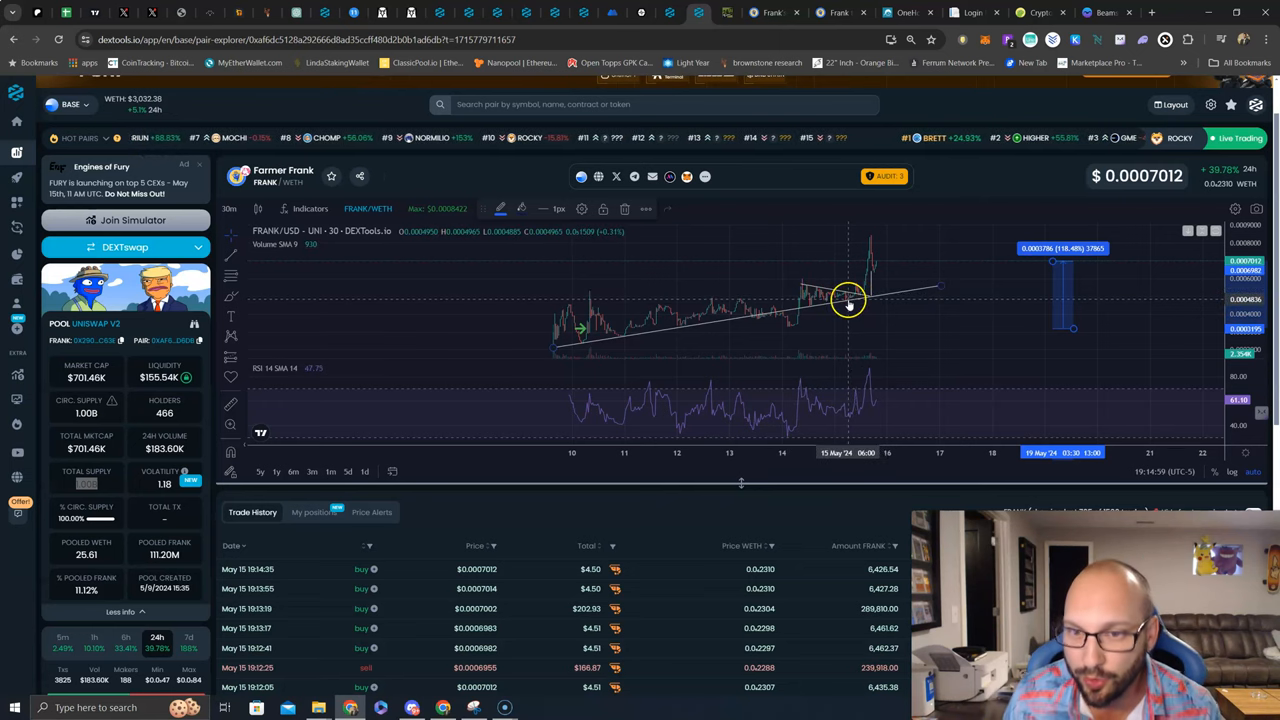
mouse_move(872, 245)
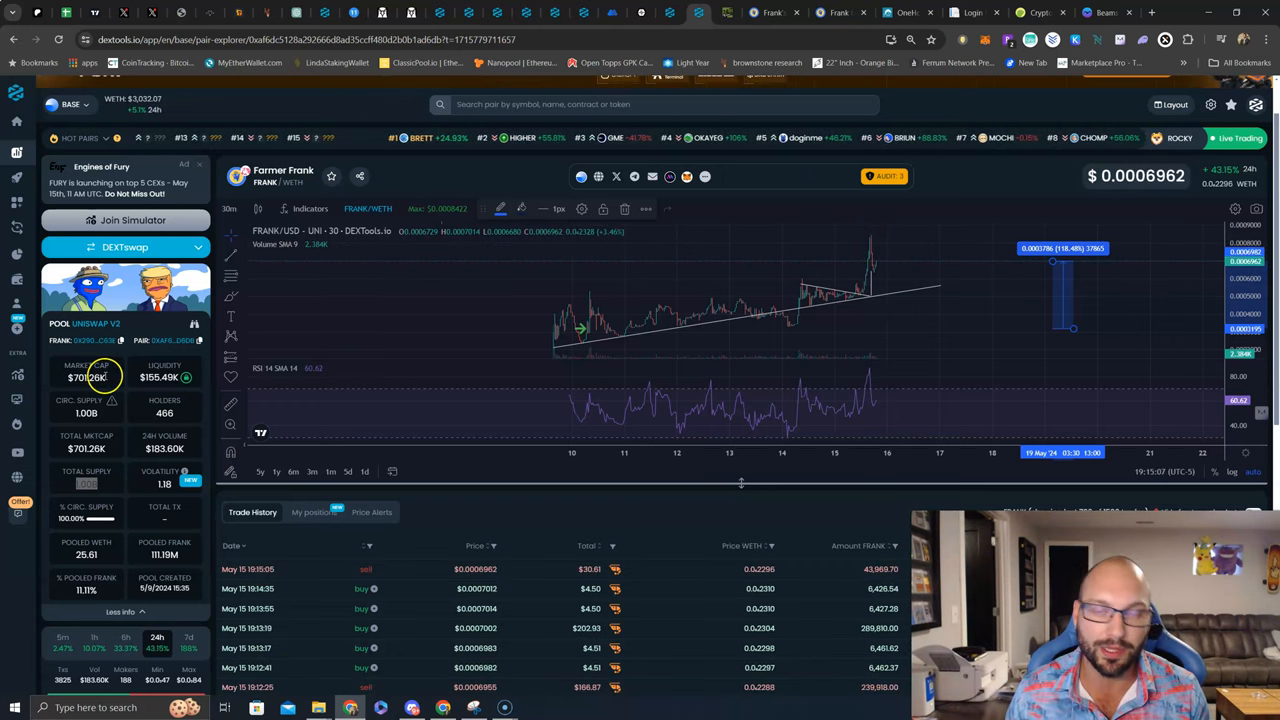
mouse_move(783, 355)
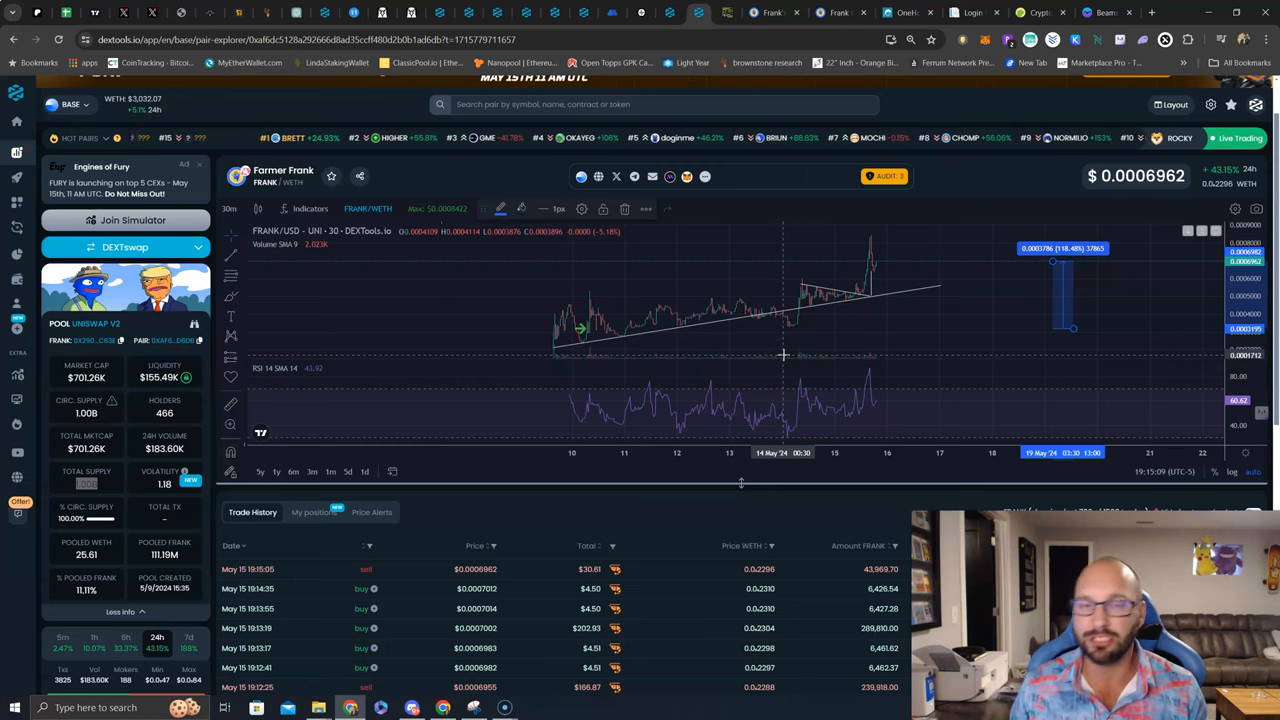
mouse_move(868, 296)
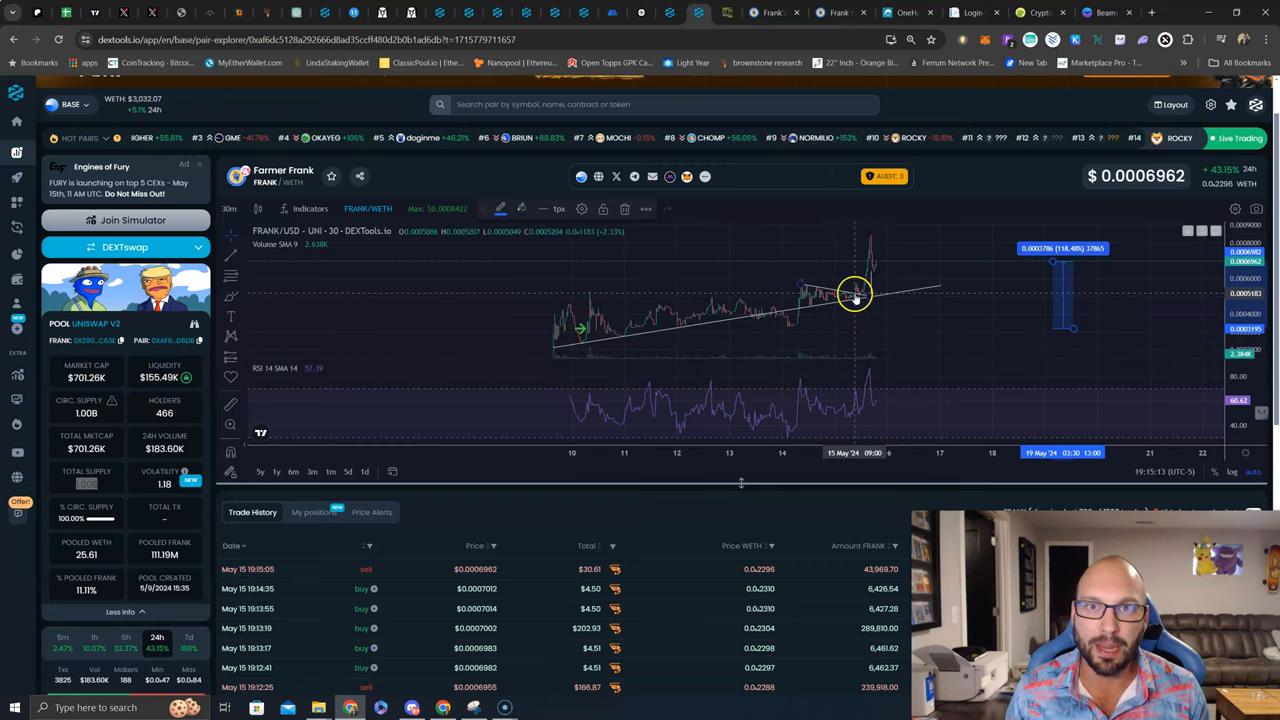
mouse_move(855, 300)
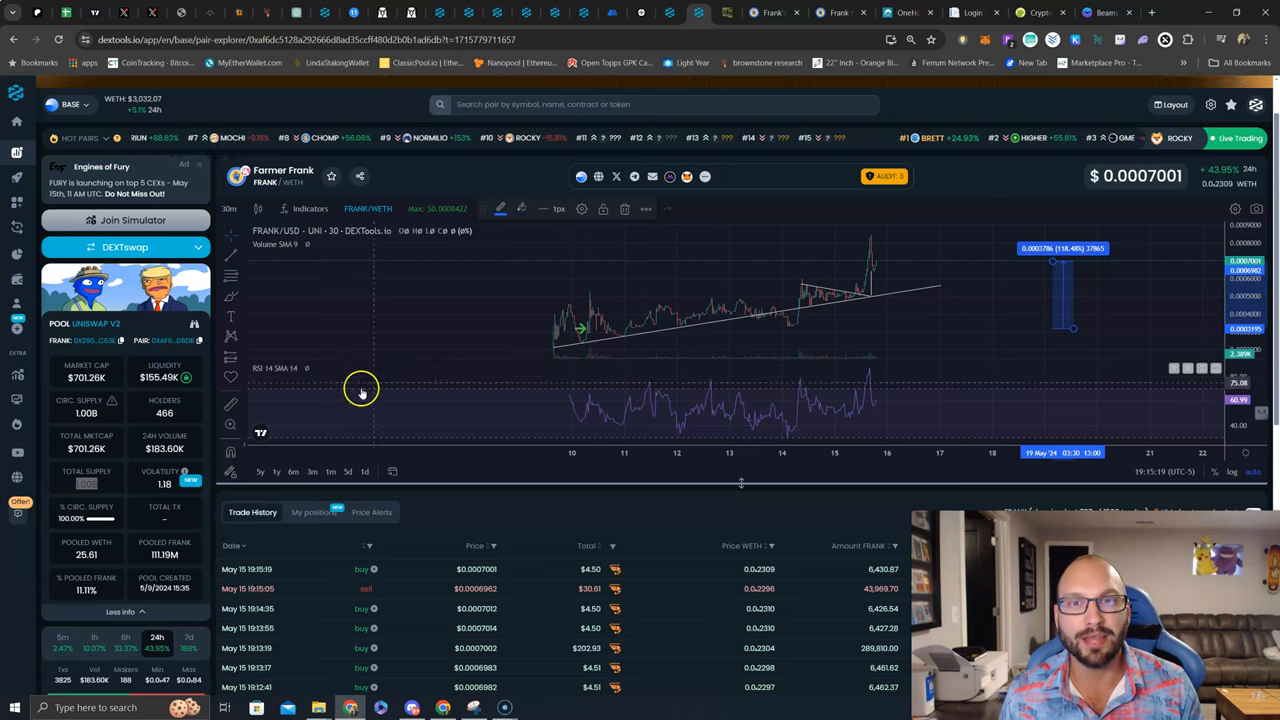
mouse_move(394, 374)
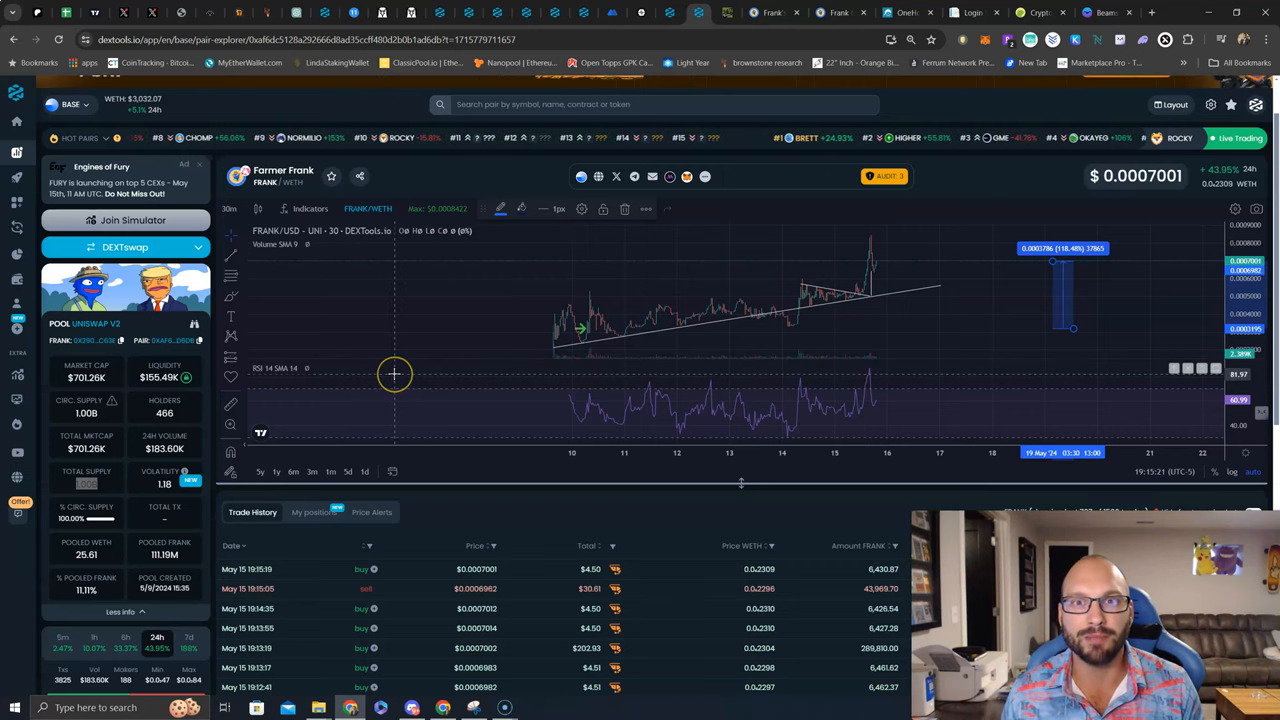